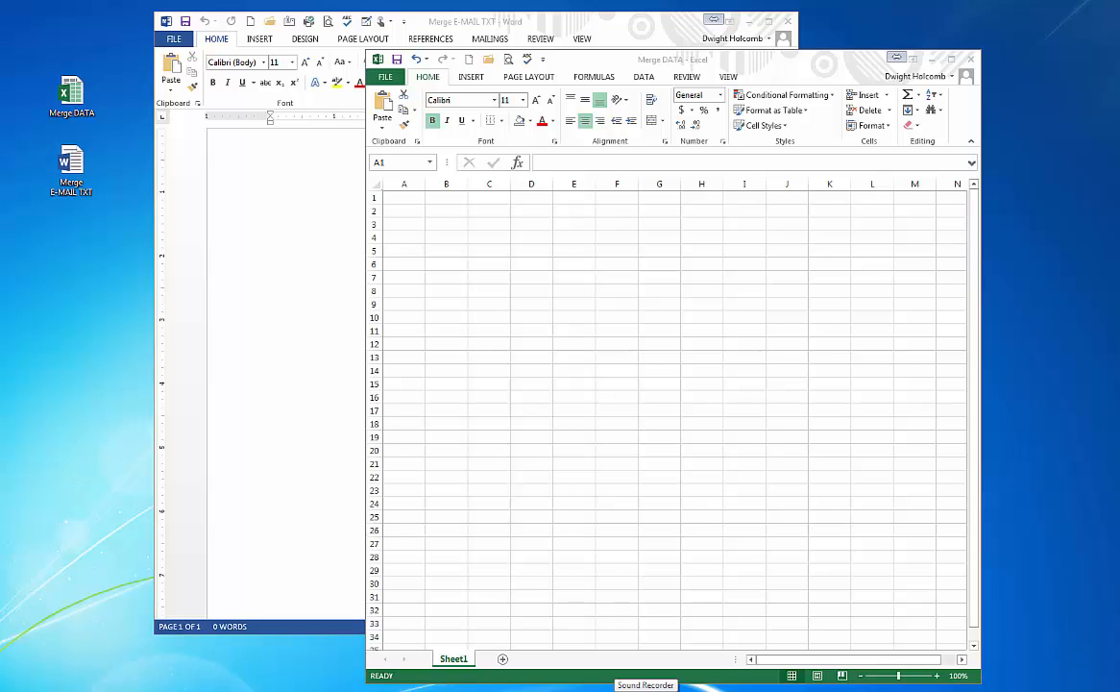
pyautogui.moveTo(707, 511)
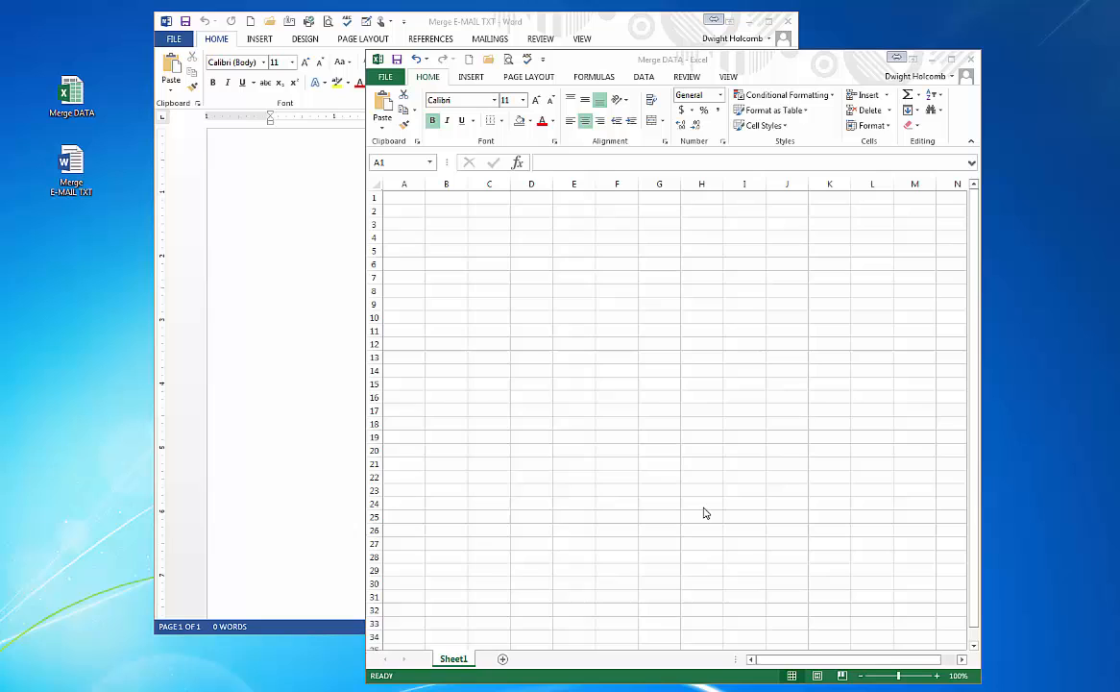
pyautogui.moveTo(701, 515)
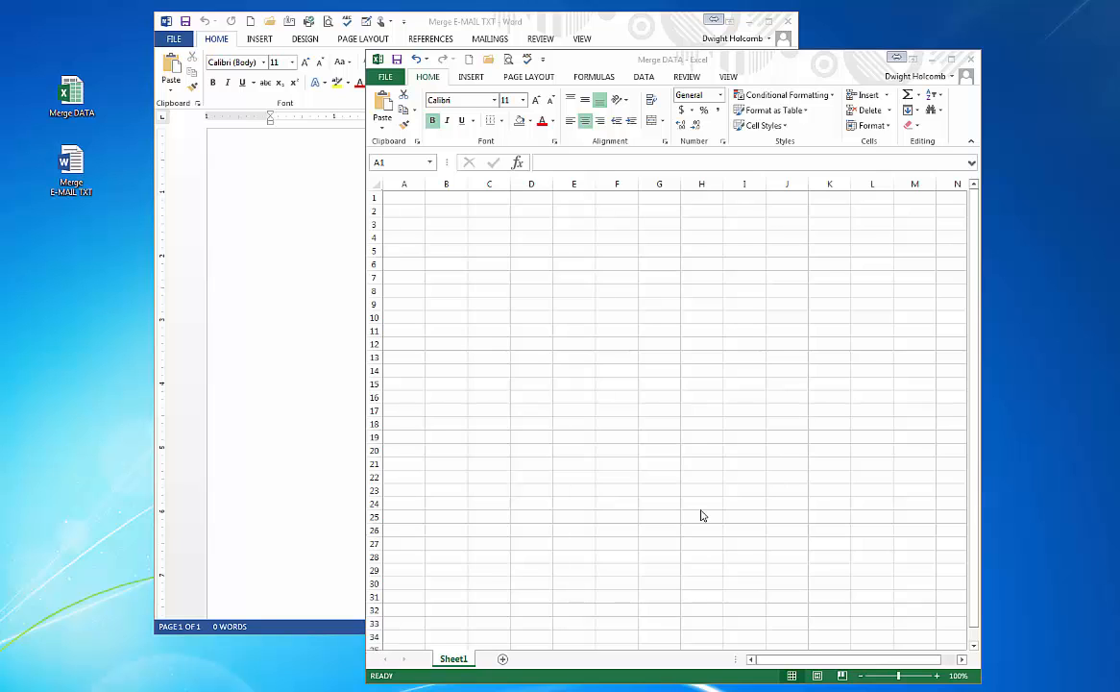
# - Enter First and E-mail headers and Jim's row with his jsmith e-mail address
pyautogui.click(474, 21)
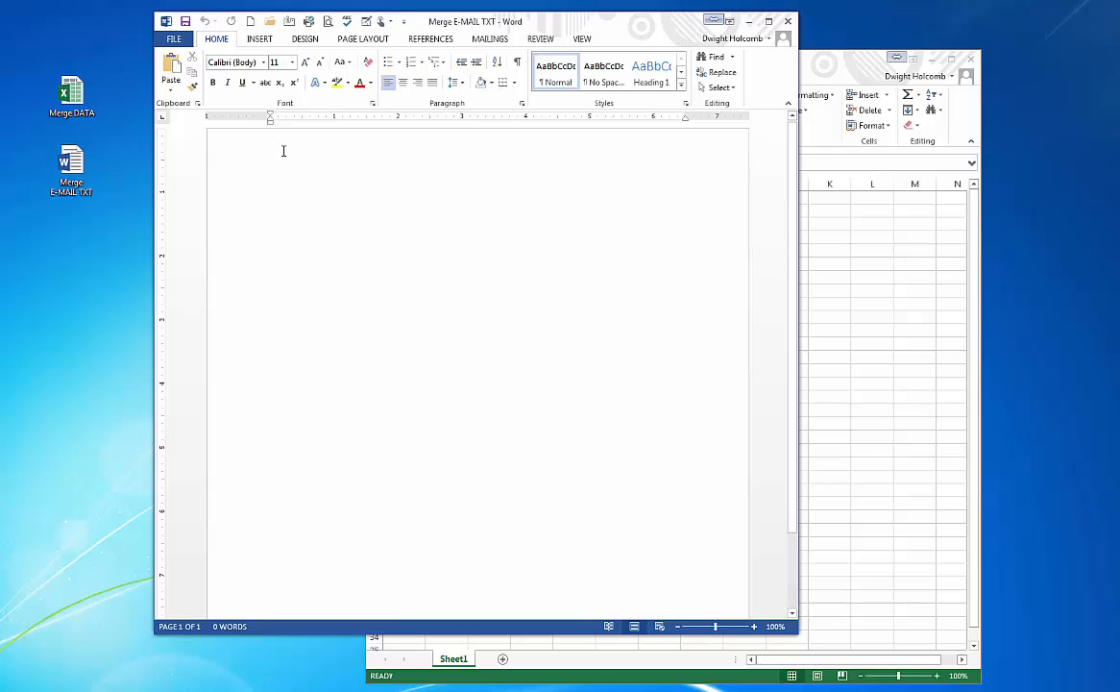
pyautogui.moveTo(258, 302)
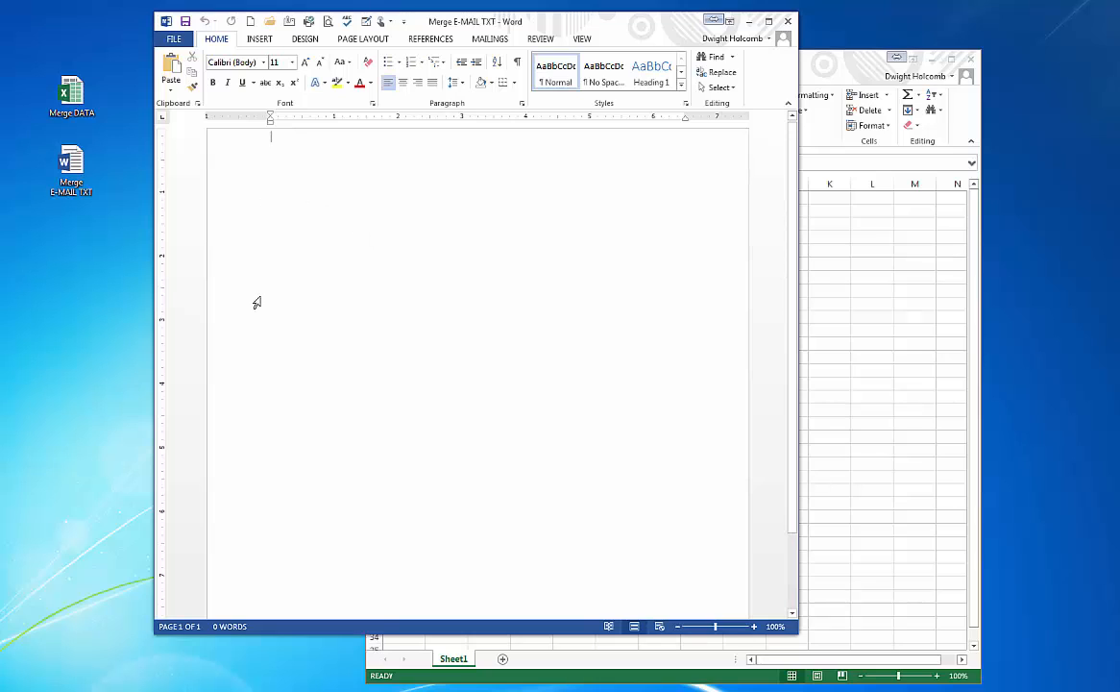
pyautogui.click(71, 169)
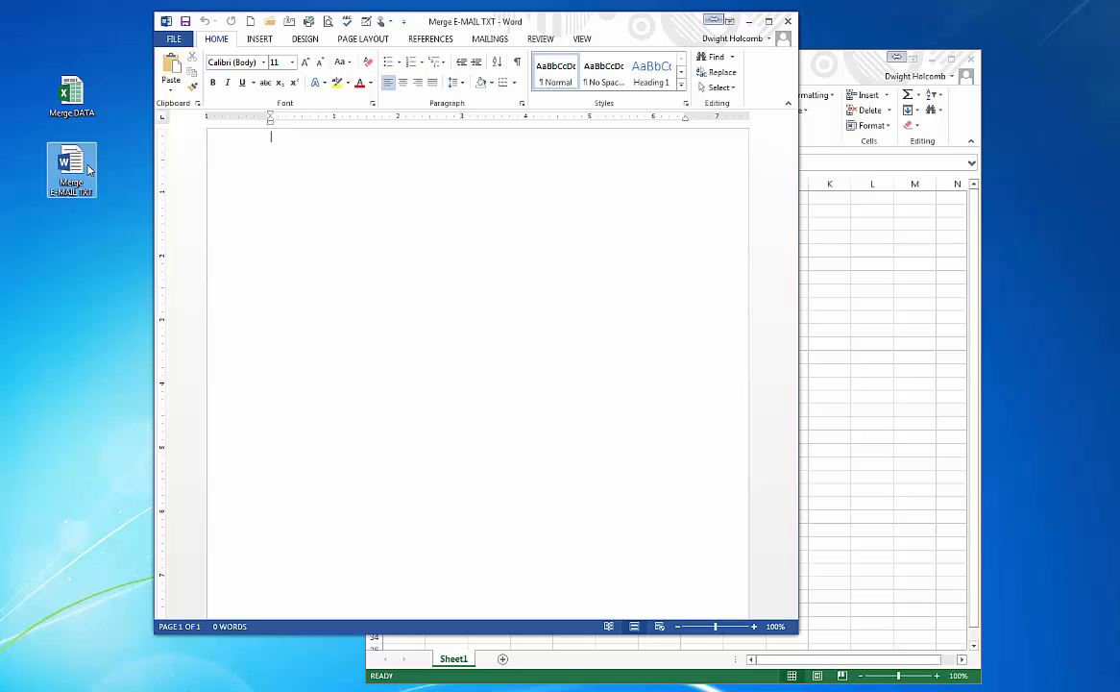
pyautogui.click(71, 92)
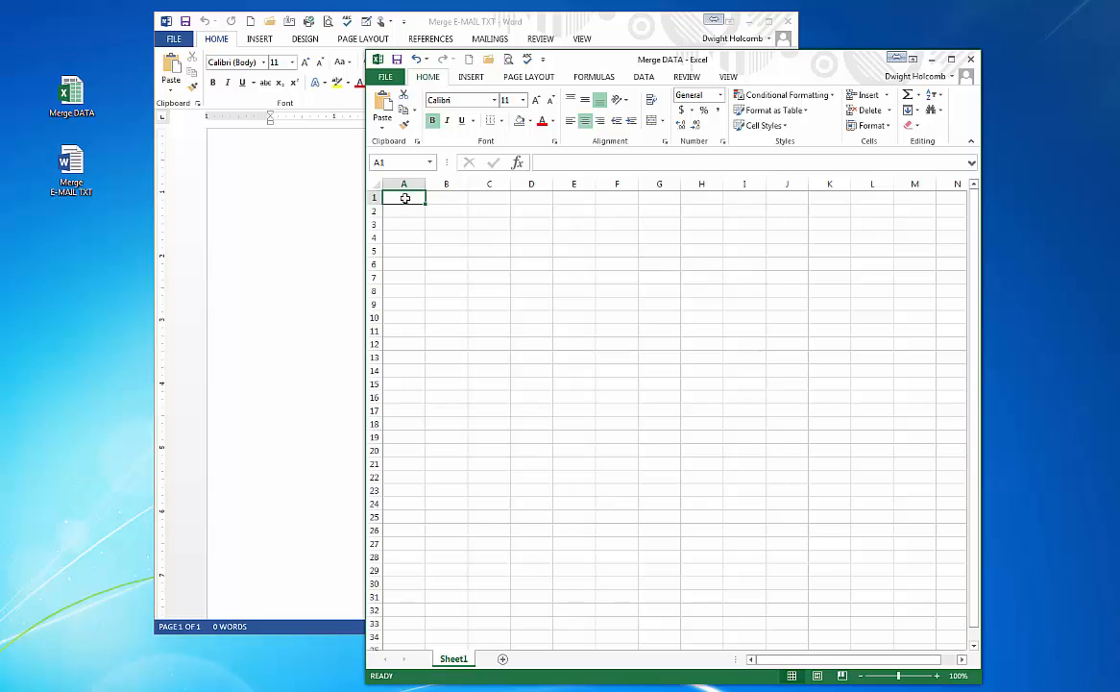
pyautogui.moveTo(402, 202)
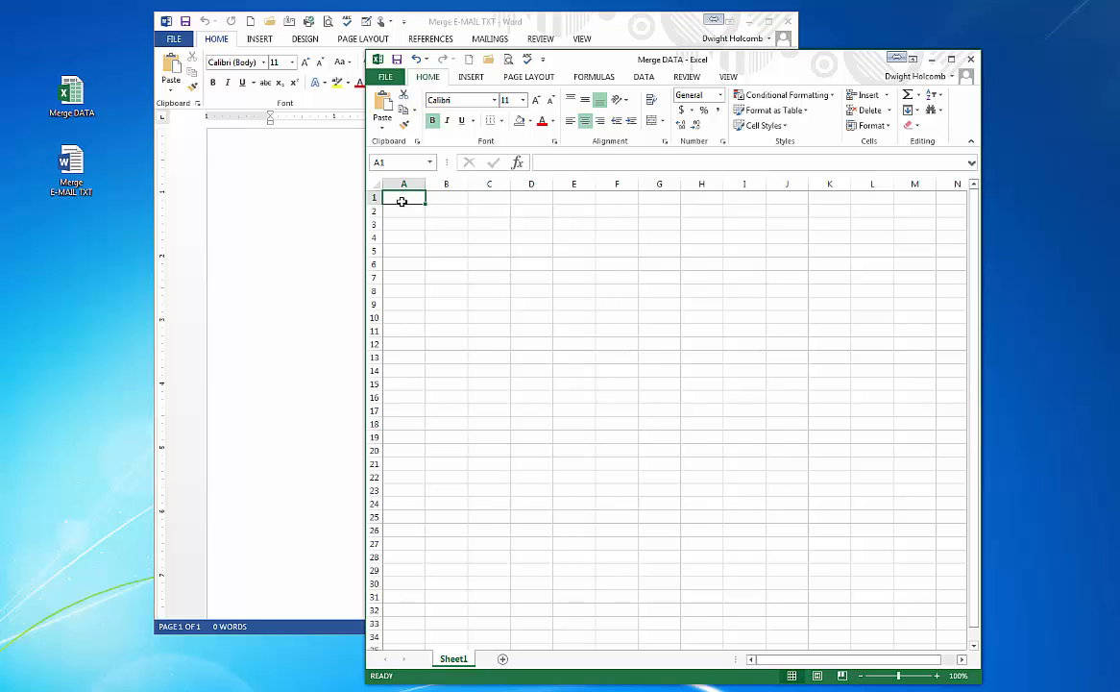
pyautogui.write('Fl')
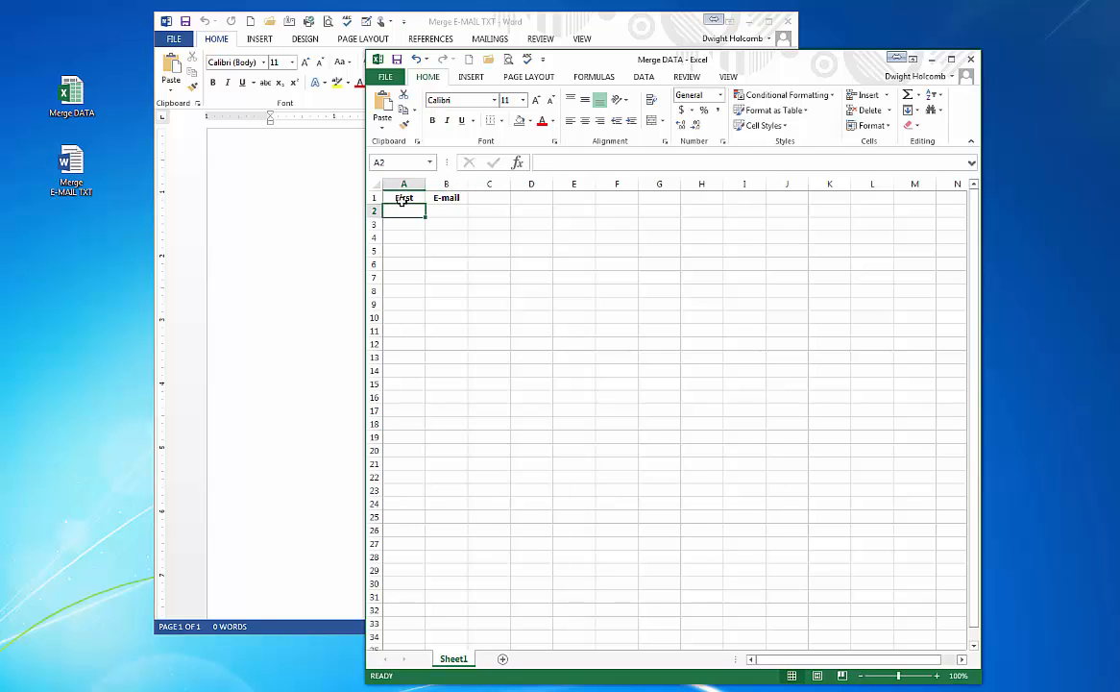
pyautogui.write('Jim')
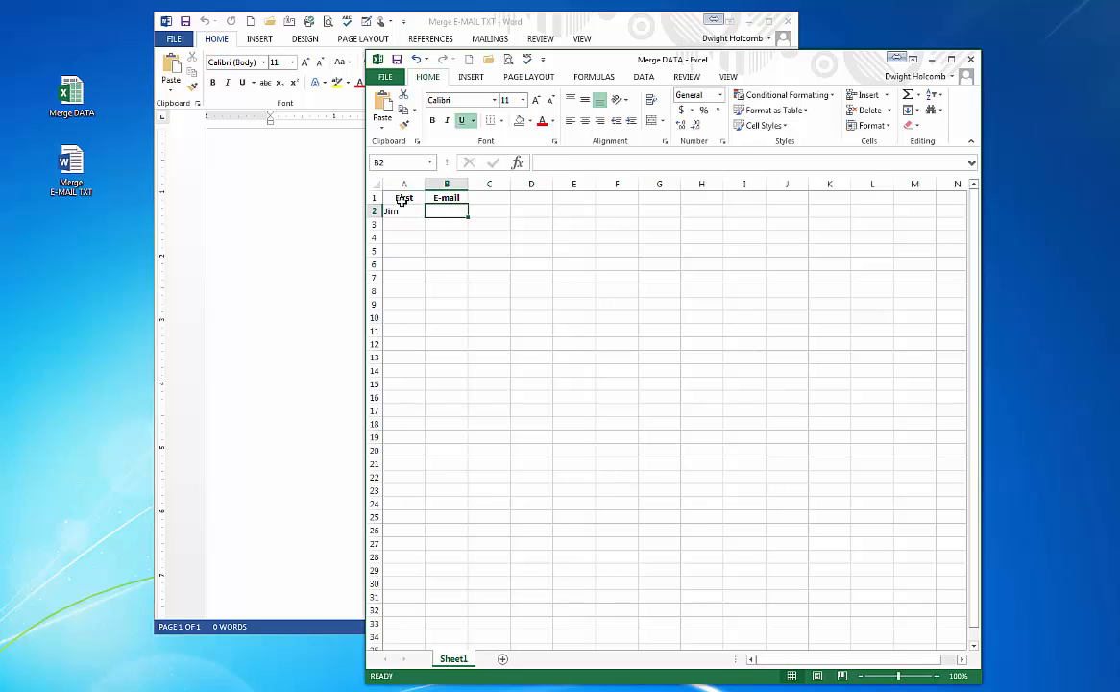
pyautogui.write('jsmith')
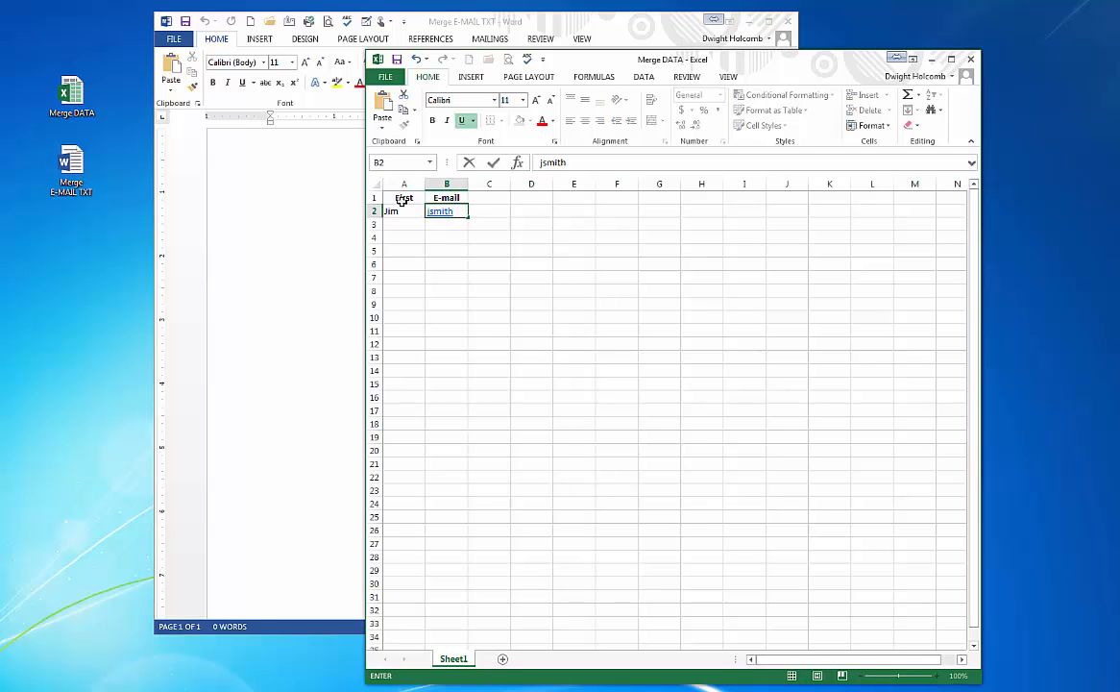
pyautogui.write('@example.com')
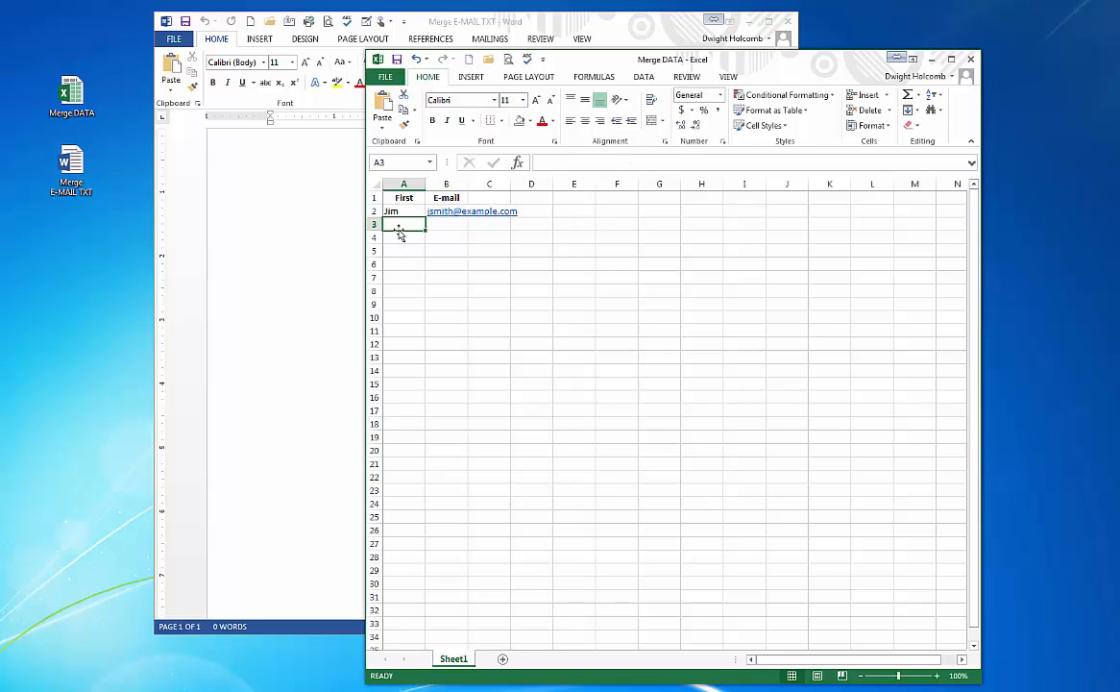
# - Paste Bob and Jenny's rows and shade the First and E-mail headers grey
pyautogui.rightClick(403, 223)
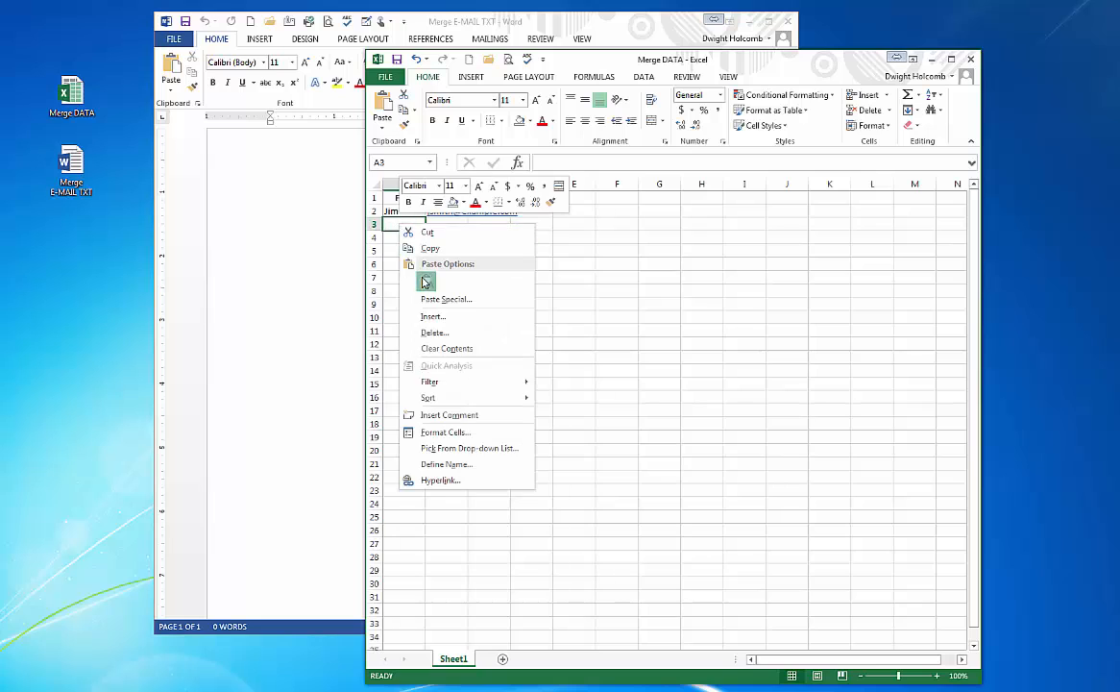
pyautogui.click(426, 280)
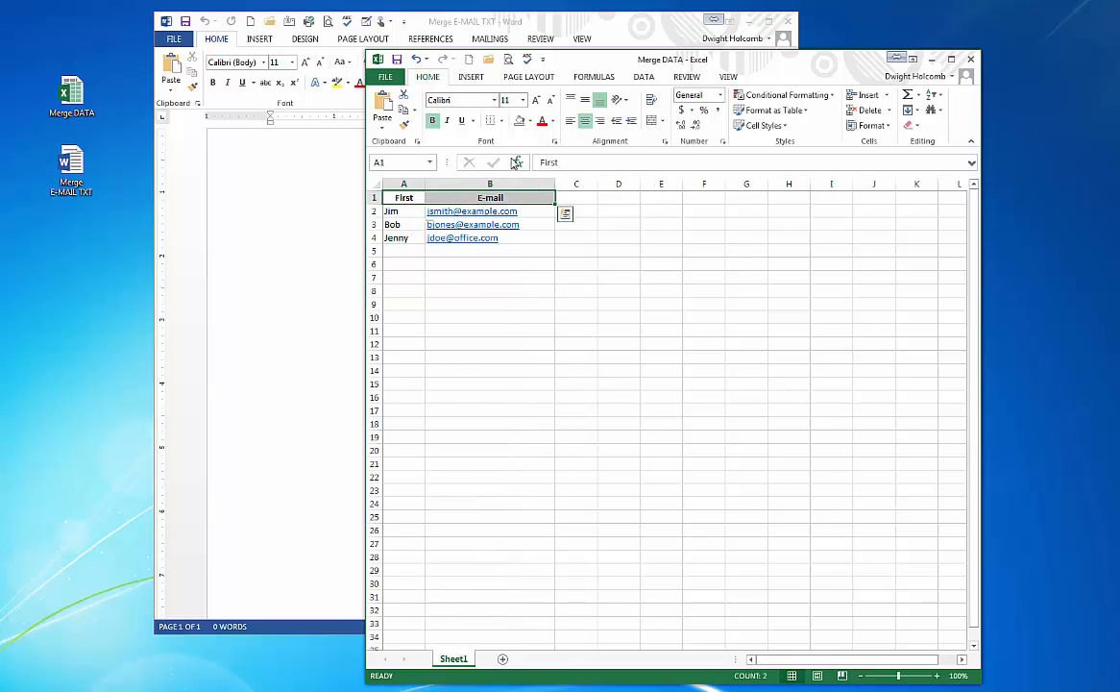
pyautogui.click(530, 121)
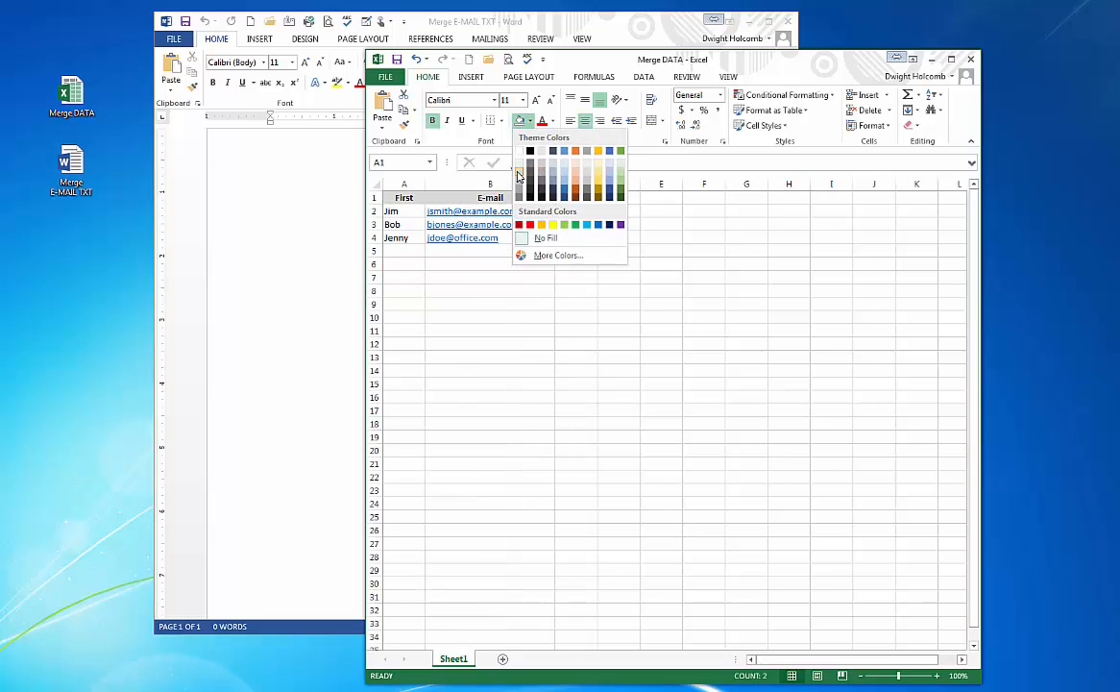
pyautogui.click(531, 150)
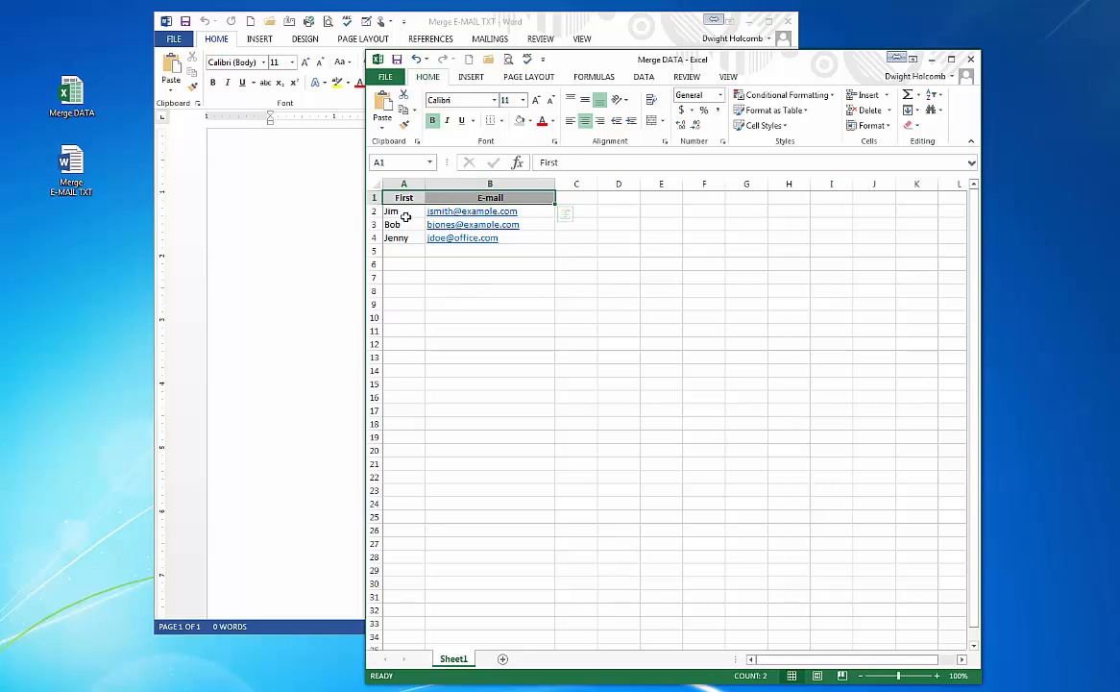
pyautogui.click(403, 210)
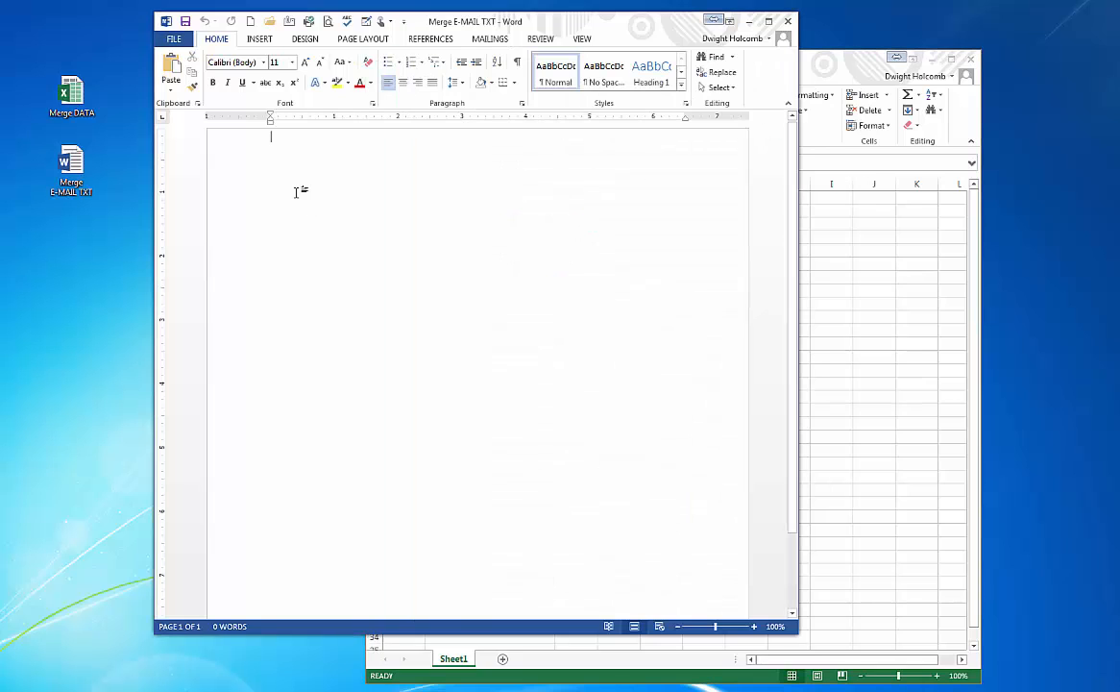
pyautogui.moveTo(373, 250)
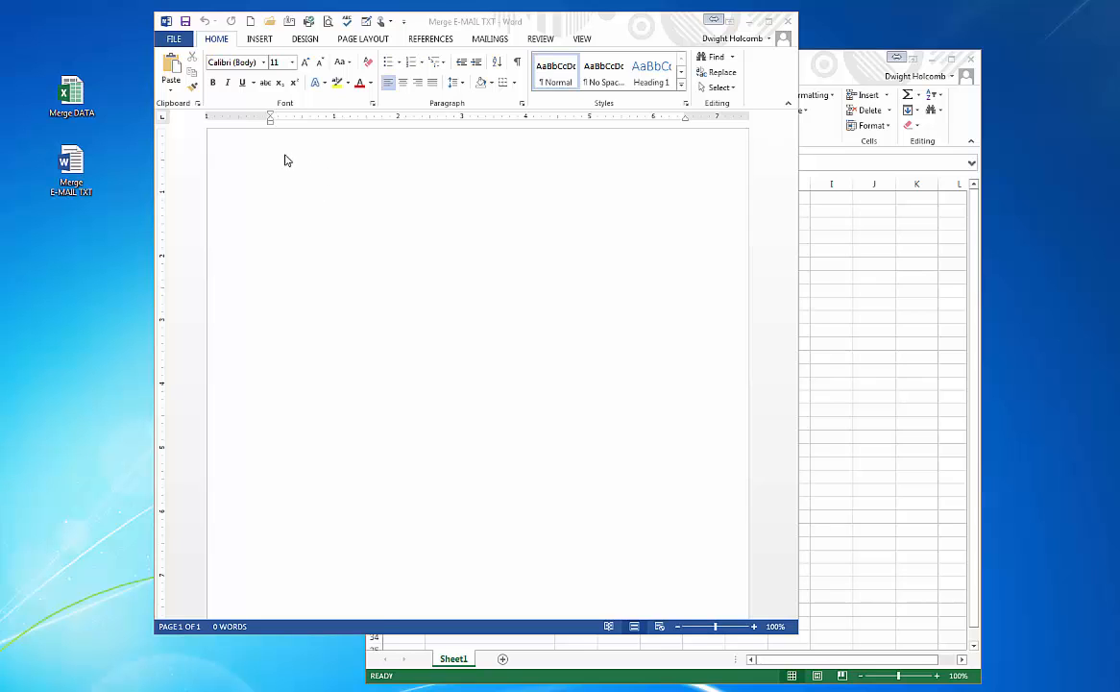
# - Paste the thank-you letter text with Dear greeting and John Doe signature
pyautogui.rightClick(286, 159)
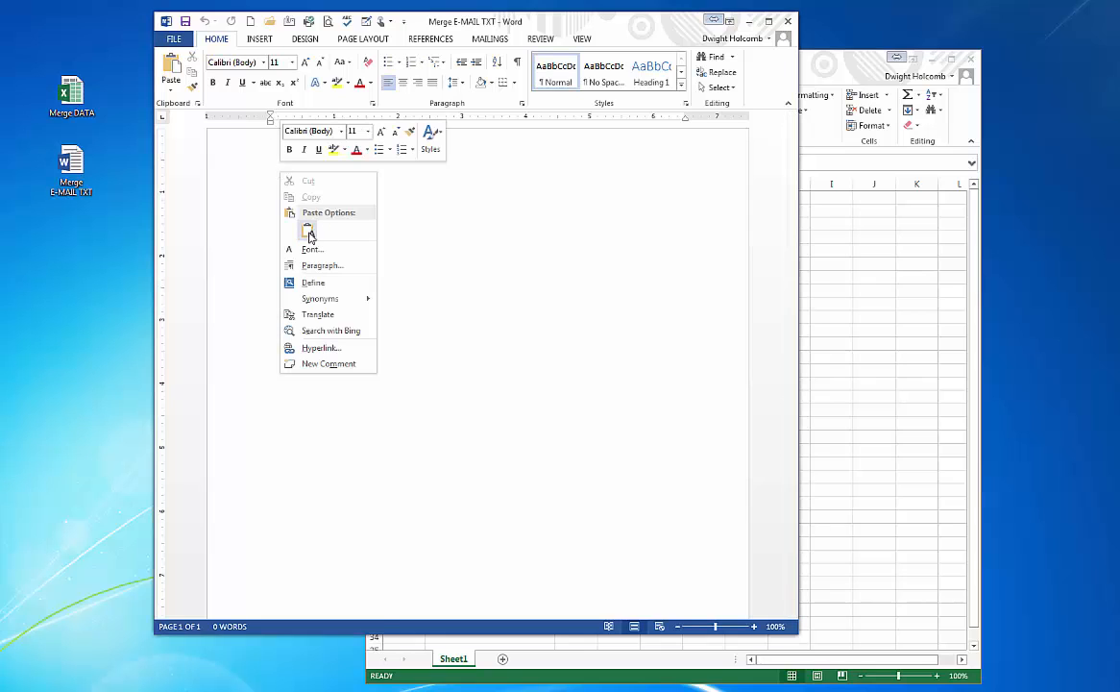
pyautogui.click(307, 226)
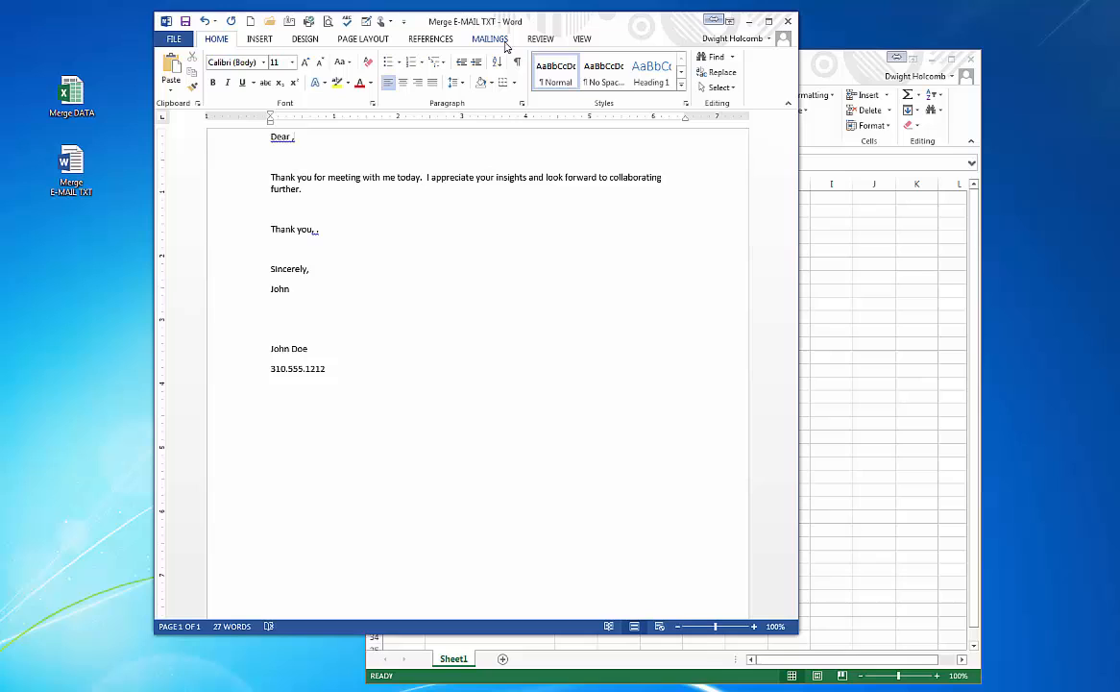
pyautogui.moveTo(492, 46)
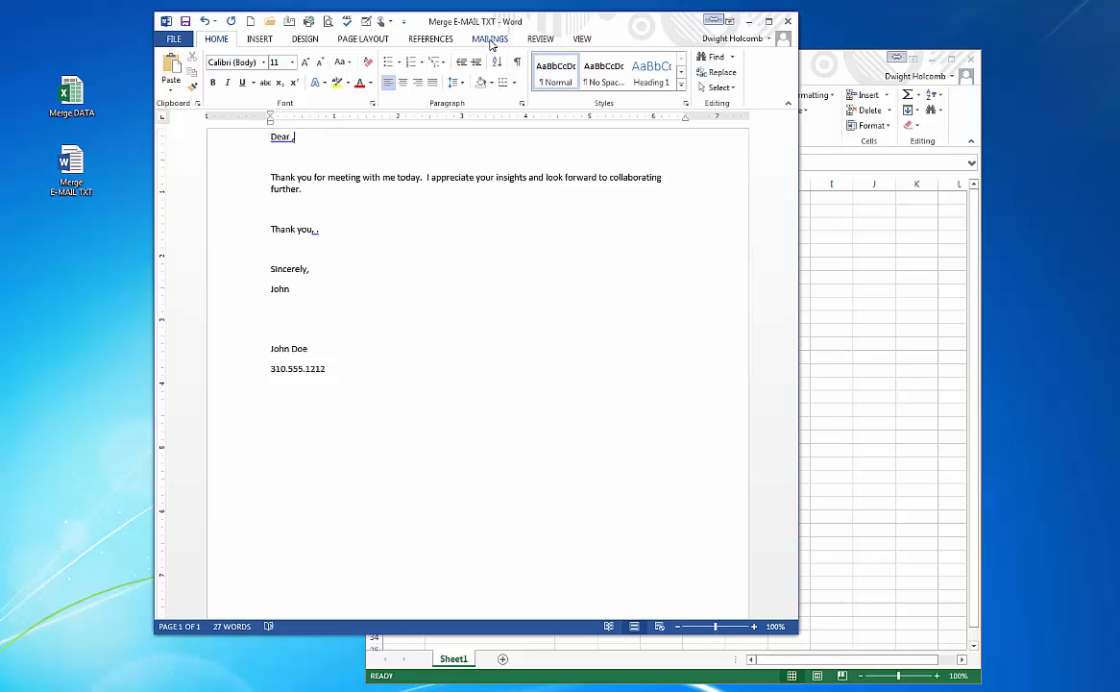
# - Start the mail merge as an e-mail message from the Mailings tools
pyautogui.click(490, 38)
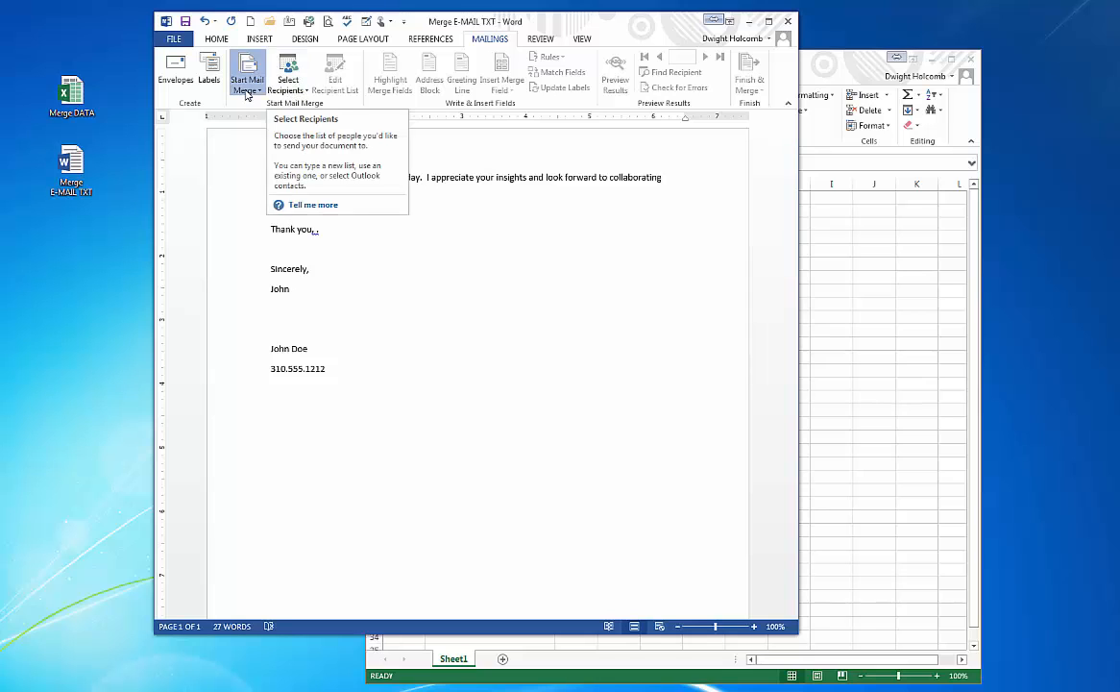
pyautogui.click(246, 73)
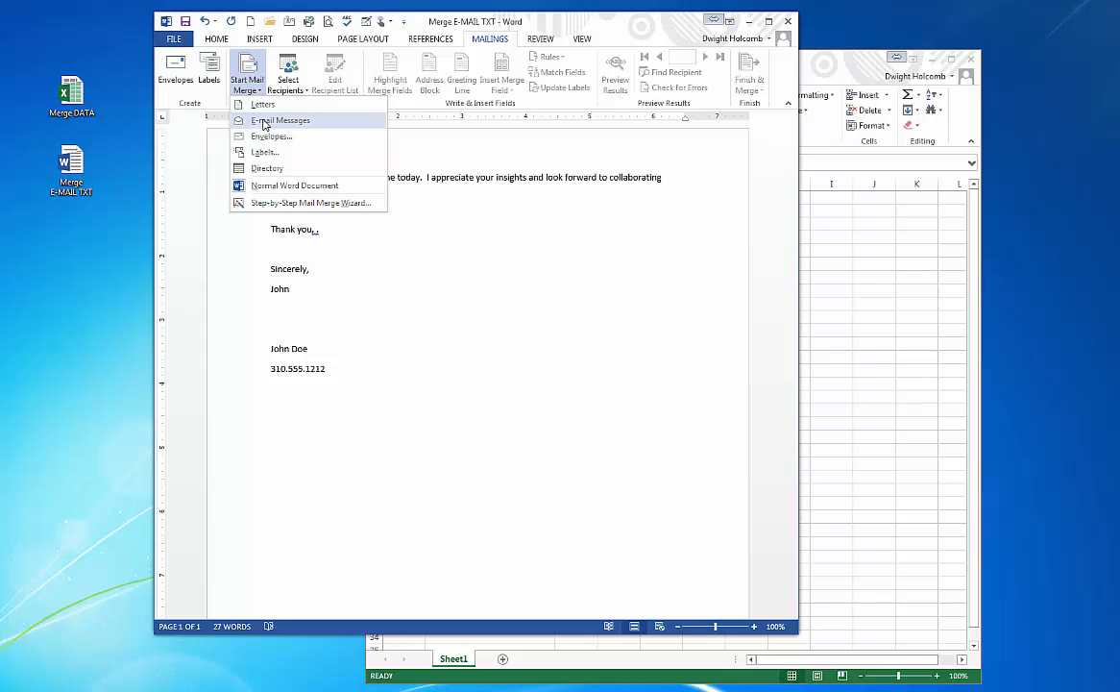
pyautogui.click(261, 104)
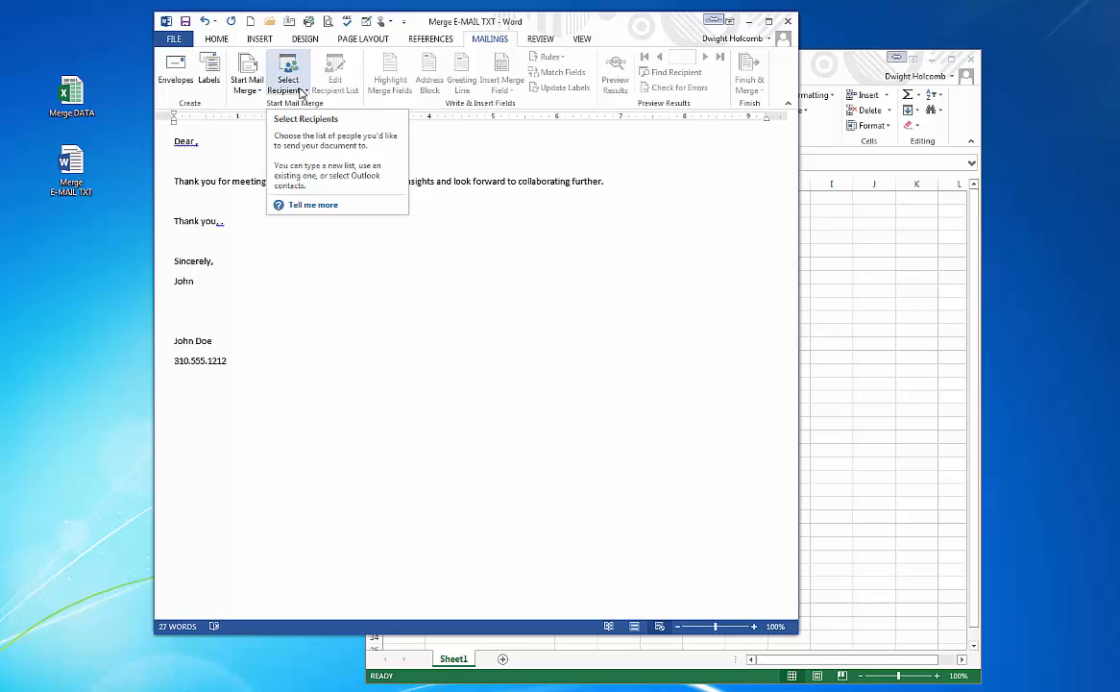
pyautogui.click(289, 73)
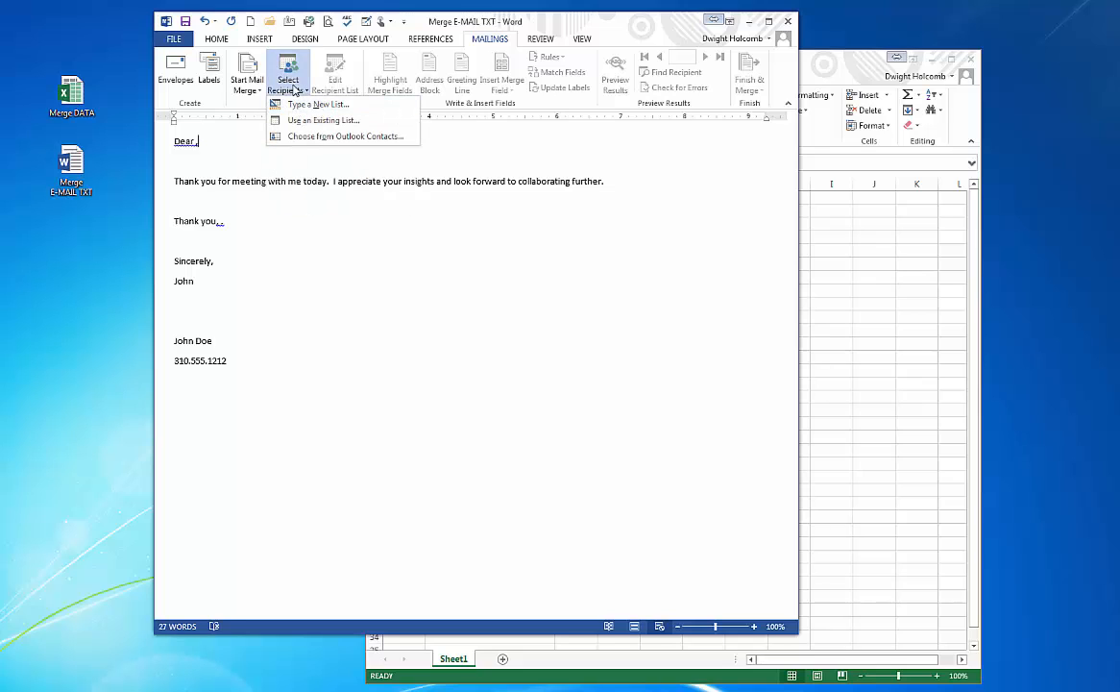
pyautogui.moveTo(322, 119)
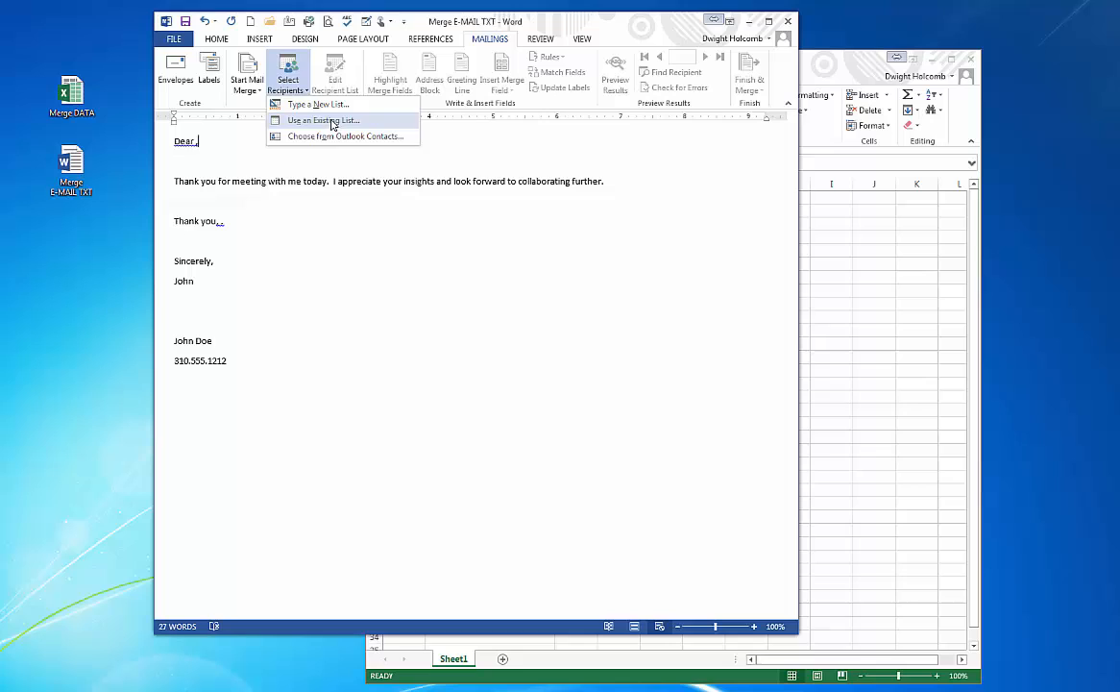
# - Use the Merge DATA workbook's Sheet1 from the Desktop as the recipient list
pyautogui.click(323, 119)
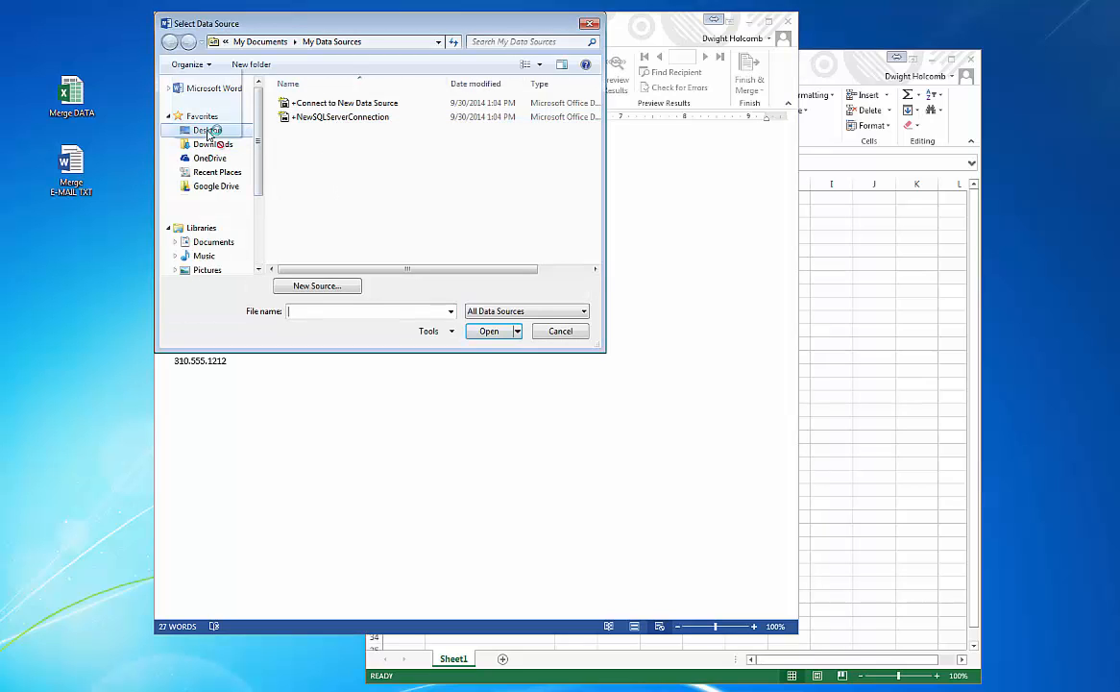
pyautogui.click(208, 131)
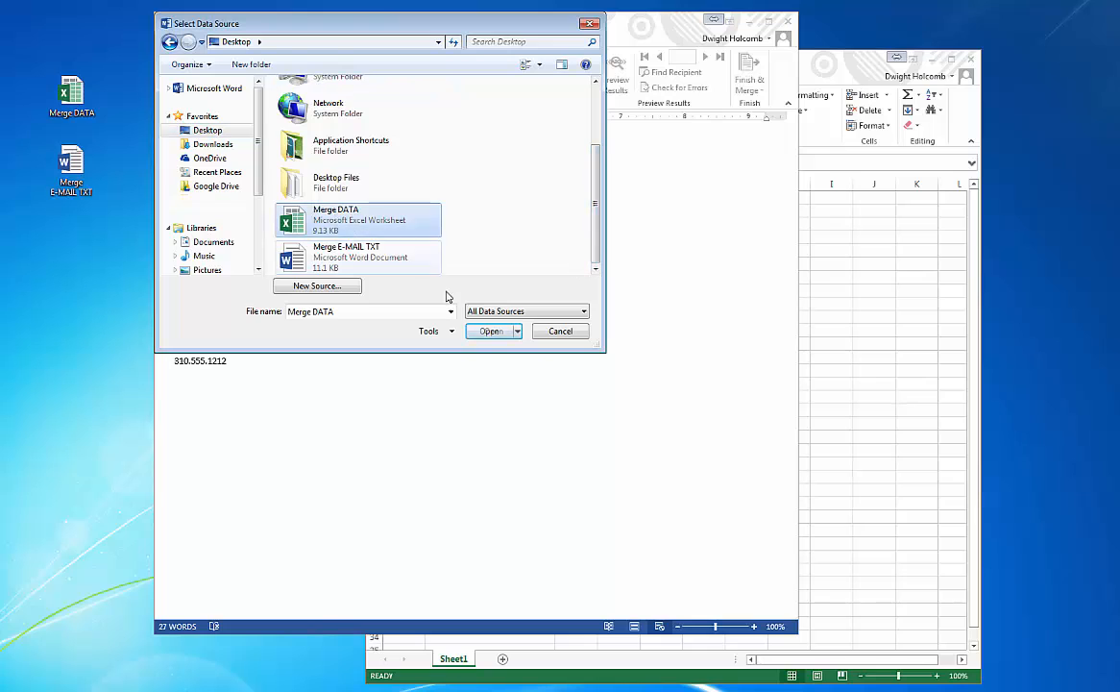
pyautogui.click(491, 331)
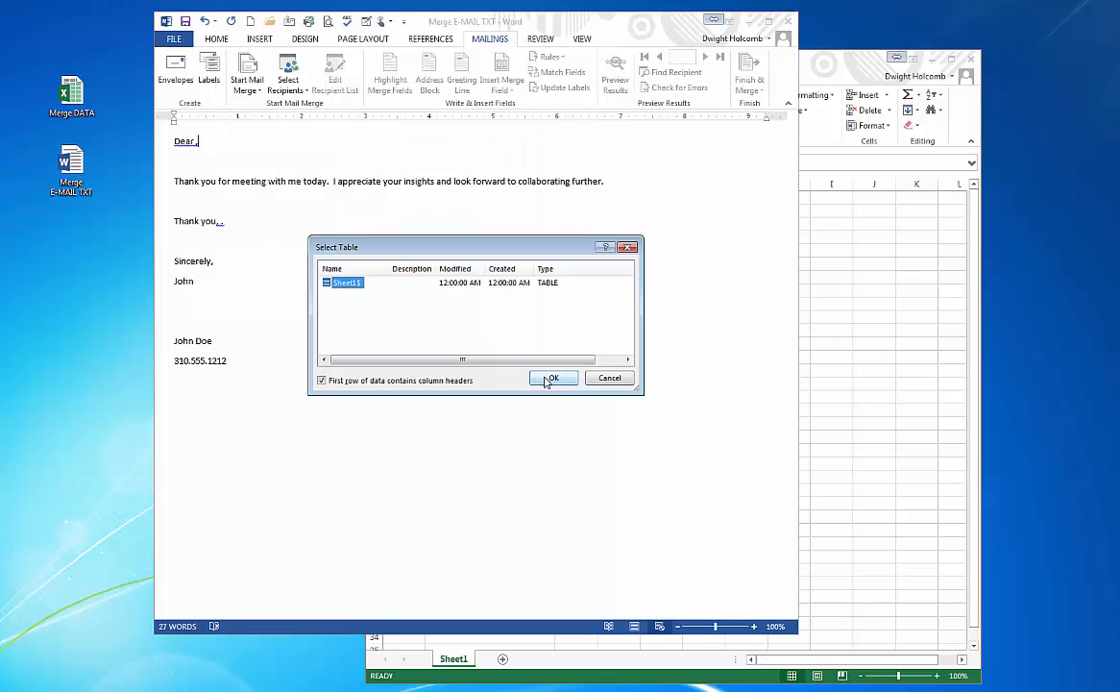
pyautogui.click(554, 377)
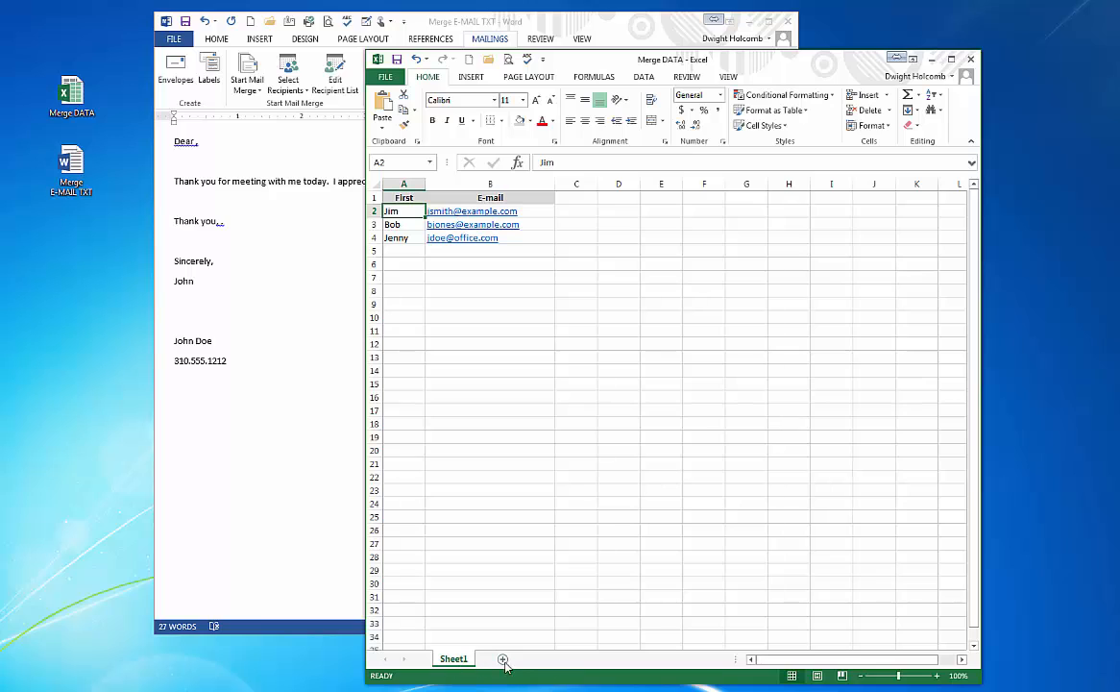
# - Review the Greeting Line salutation choices and cancel without inserting anything
pyautogui.click(490, 21)
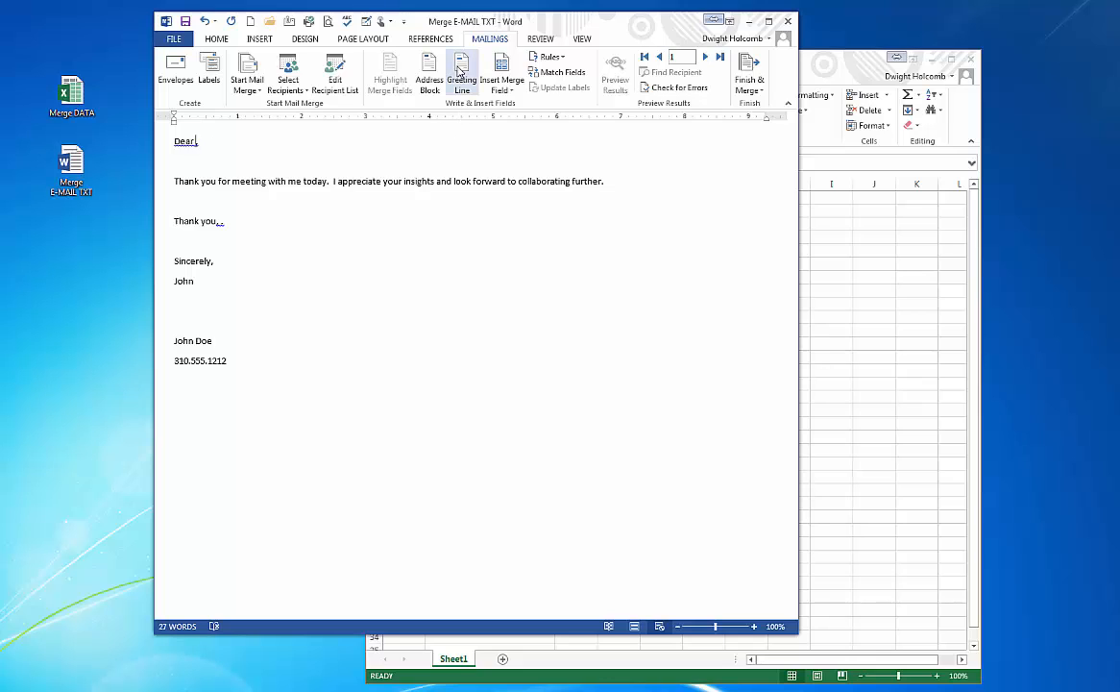
pyautogui.click(461, 73)
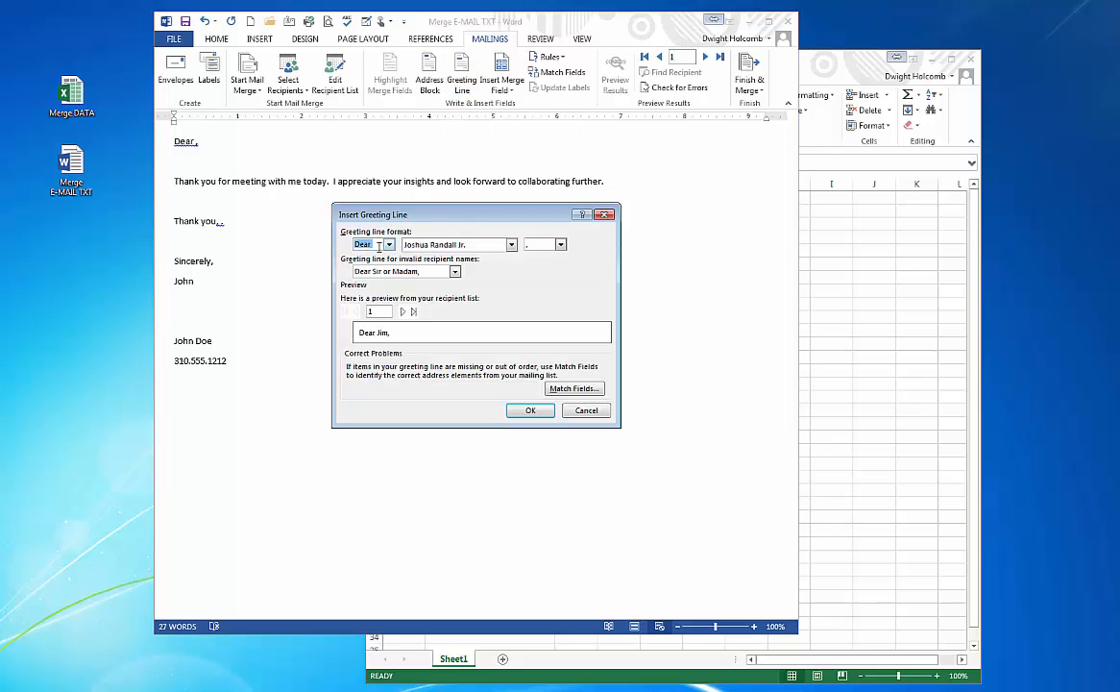
pyautogui.click(388, 244)
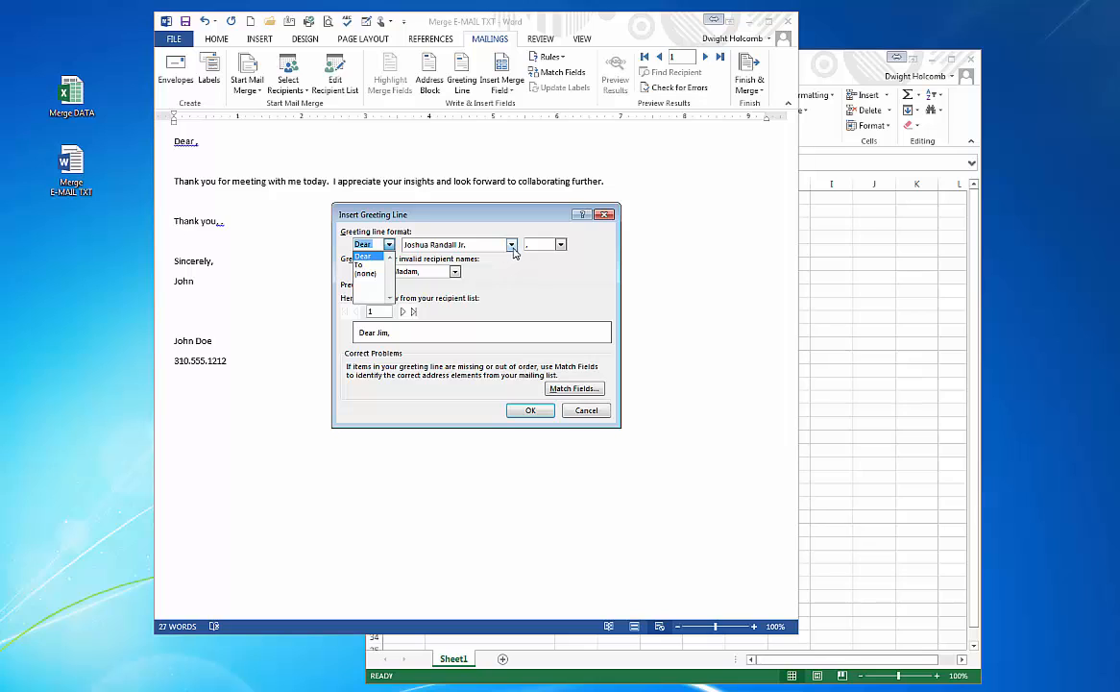
pyautogui.click(511, 244)
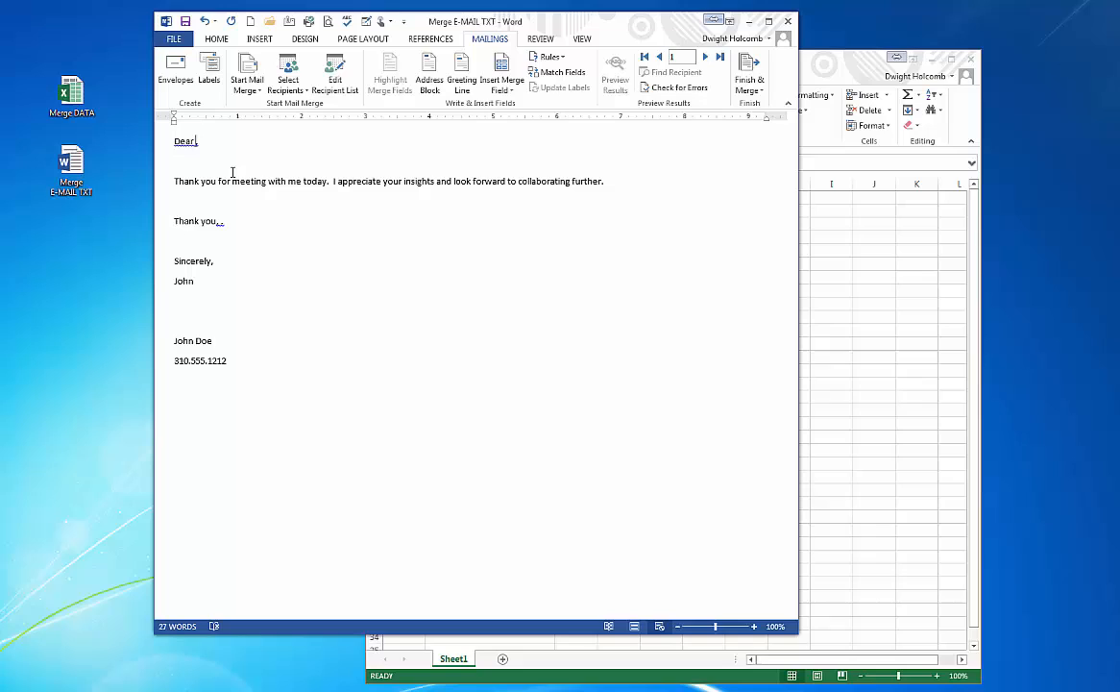
# - Insert the First merge field after Dear and again after Thank you
pyautogui.click(501, 73)
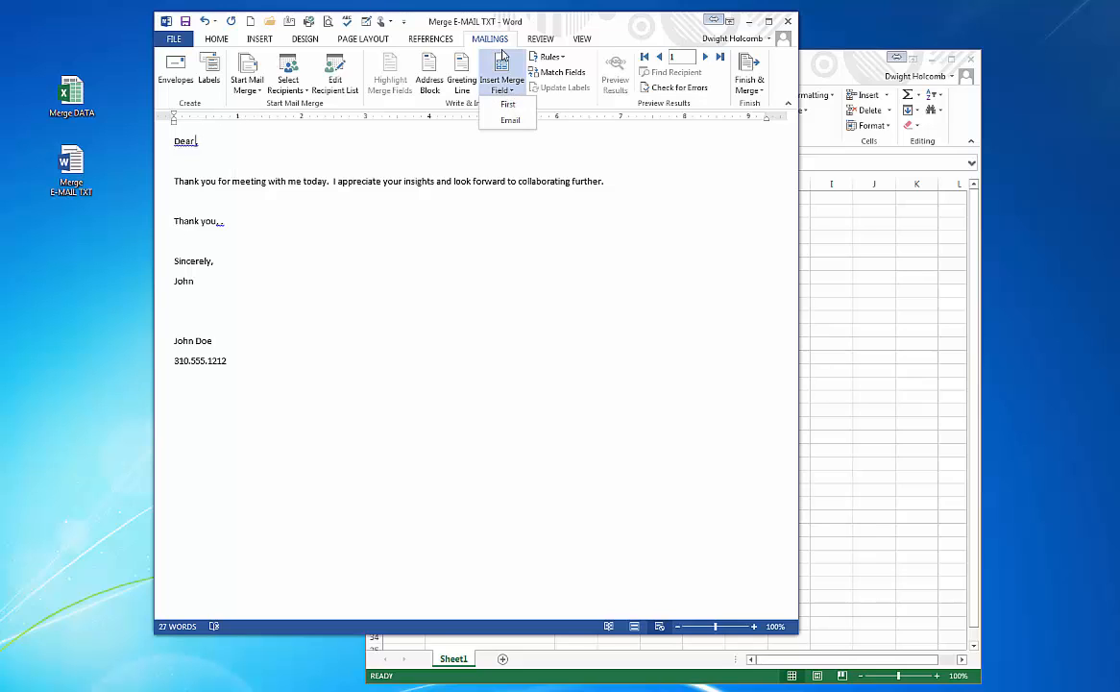
pyautogui.moveTo(508, 105)
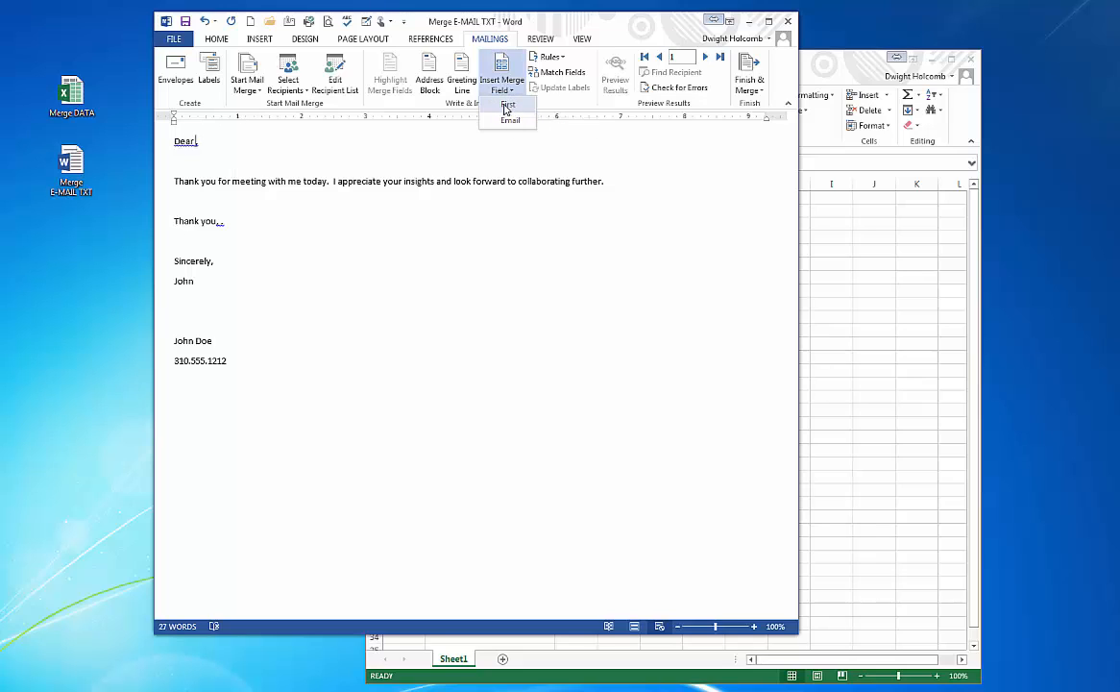
pyautogui.click(507, 104)
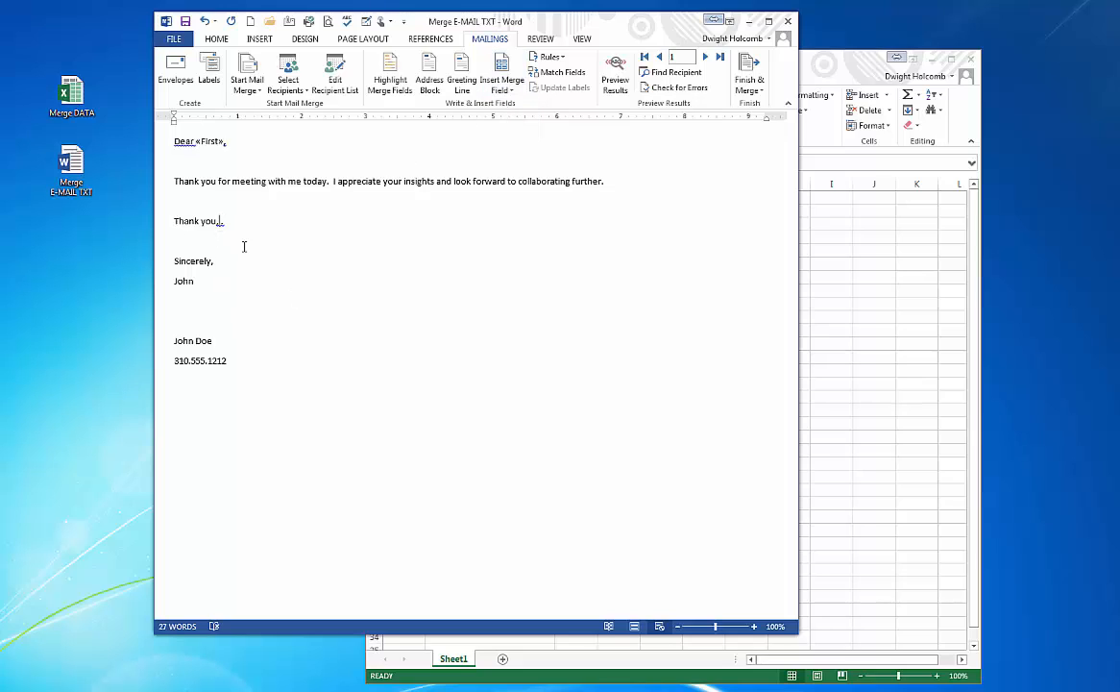
pyautogui.moveTo(284, 265)
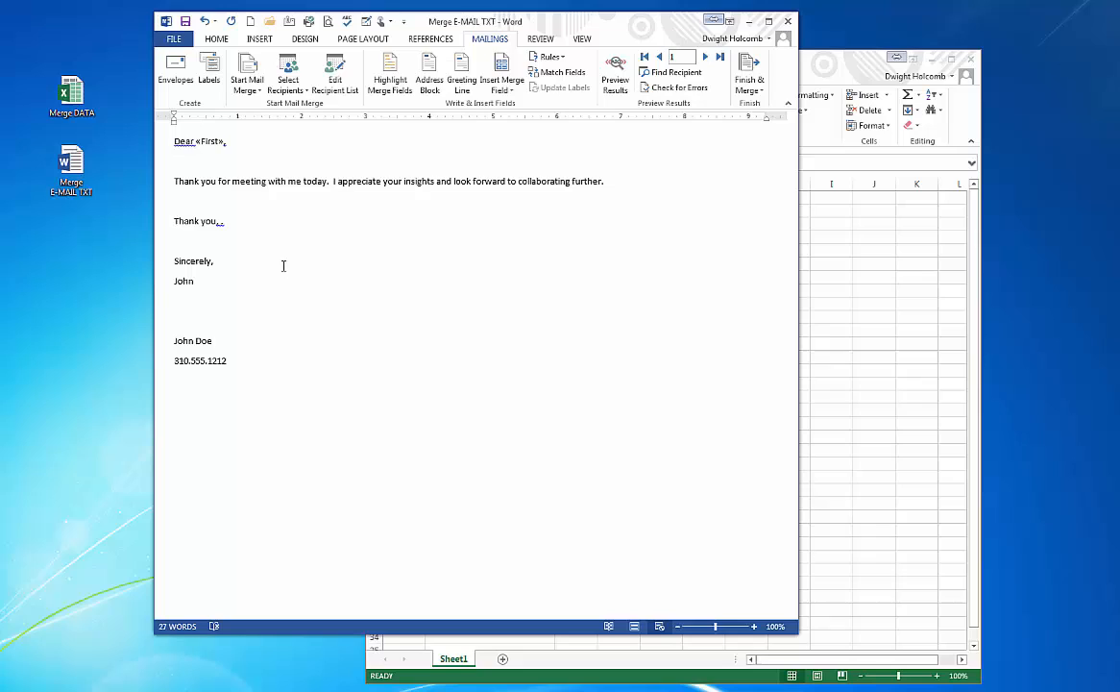
pyautogui.click(501, 73)
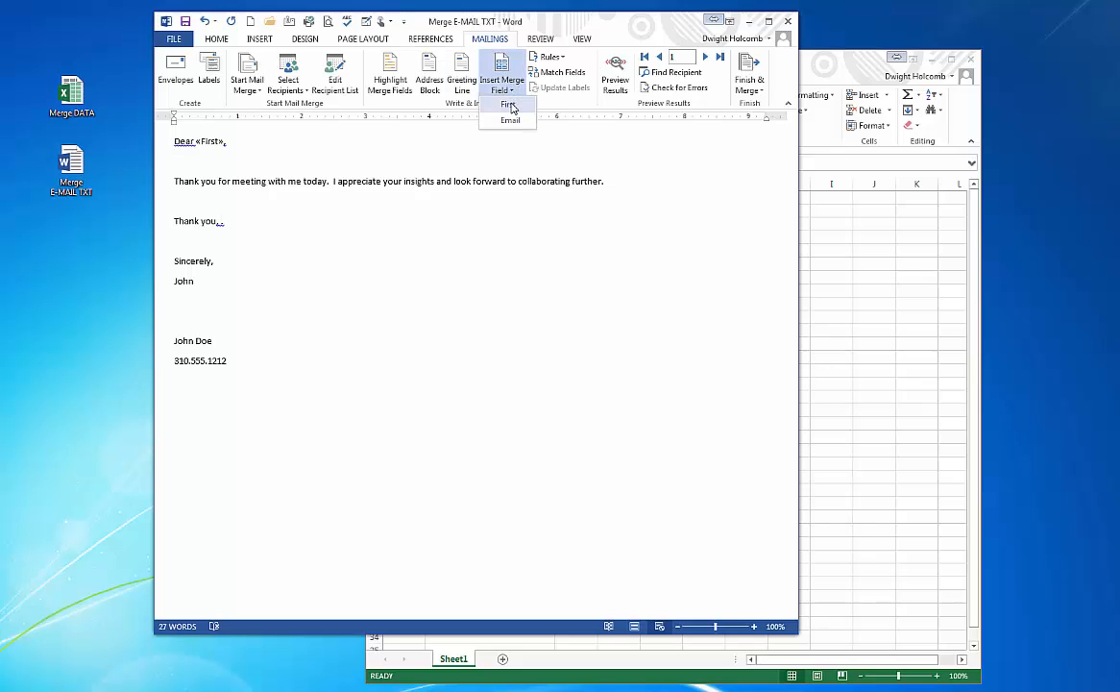
pyautogui.click(507, 104)
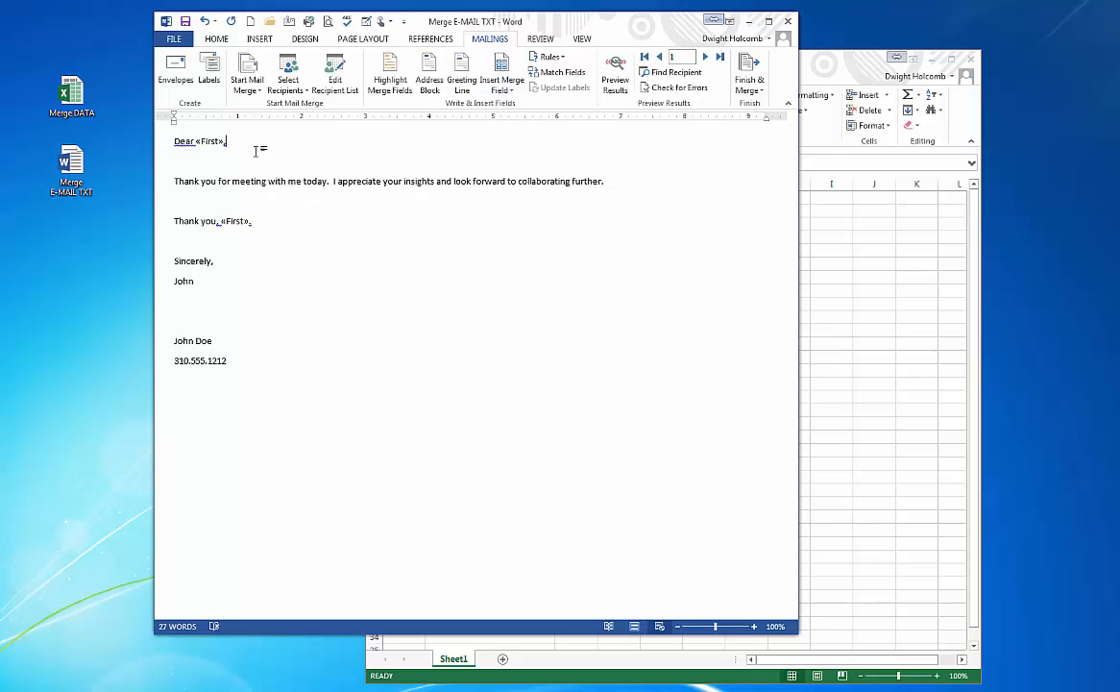
pyautogui.moveTo(529, 250)
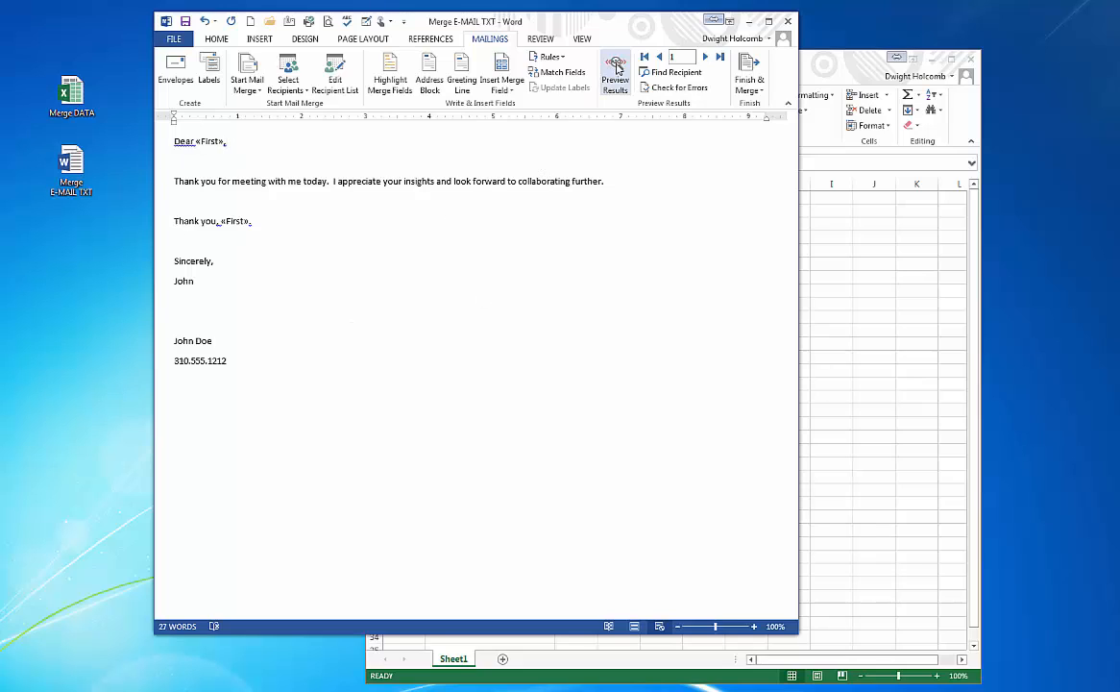
# - Preview results, step through Jim and Bob's records and return to record 1
pyautogui.click(615, 69)
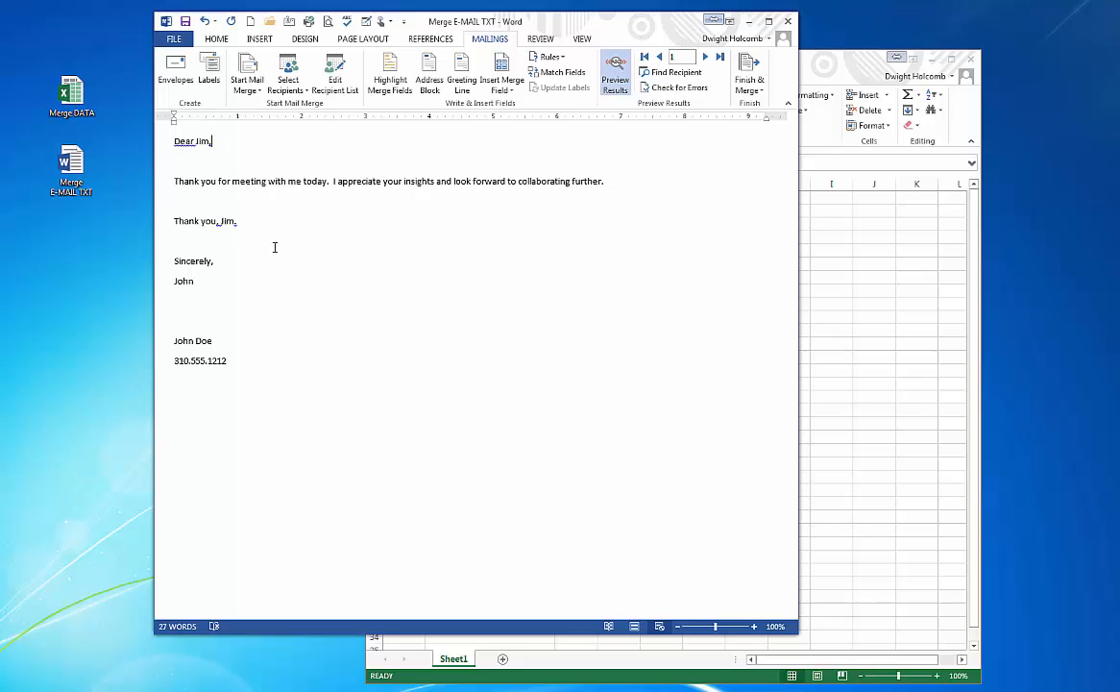
pyautogui.moveTo(707, 58)
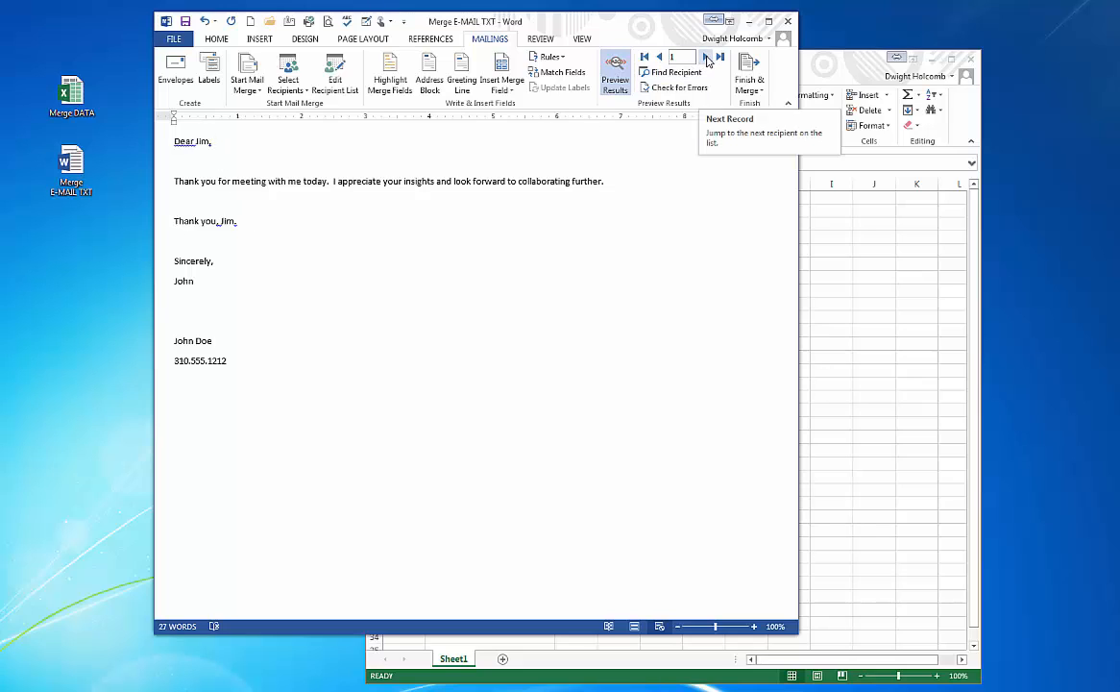
pyautogui.click(707, 58)
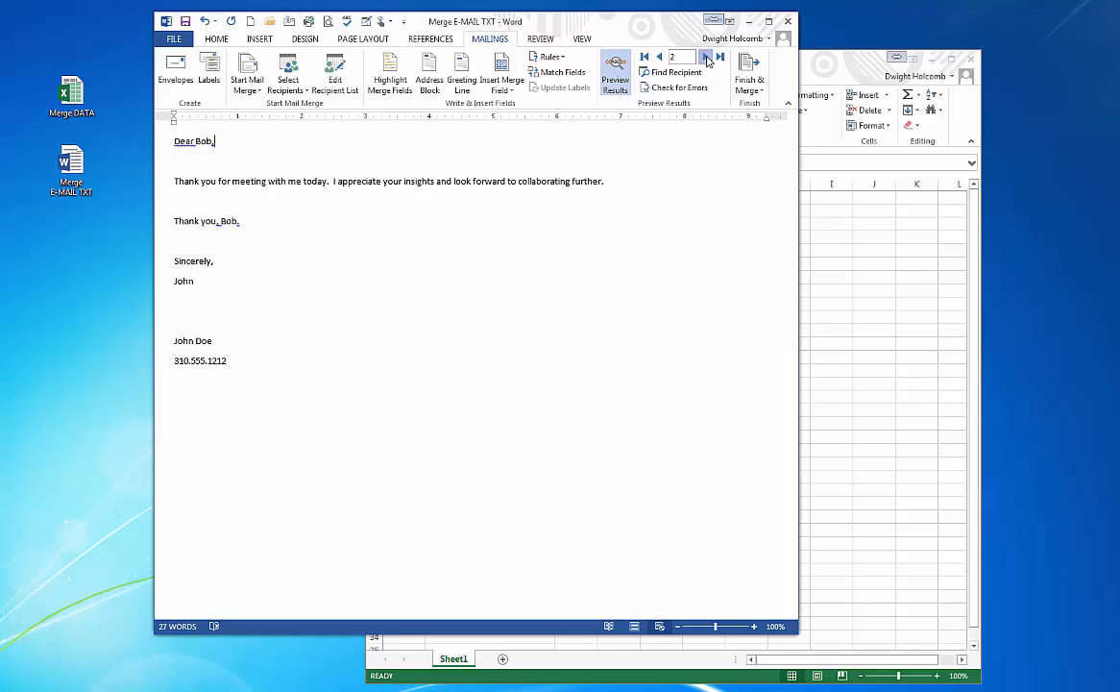
pyautogui.click(703, 57)
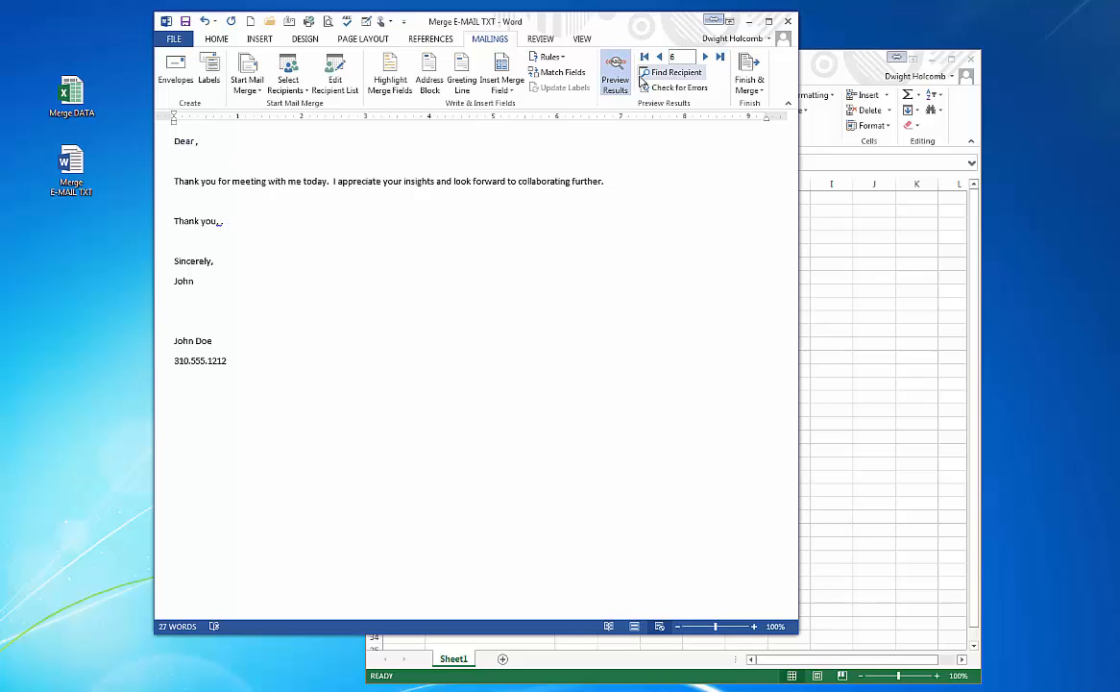
pyautogui.click(646, 55)
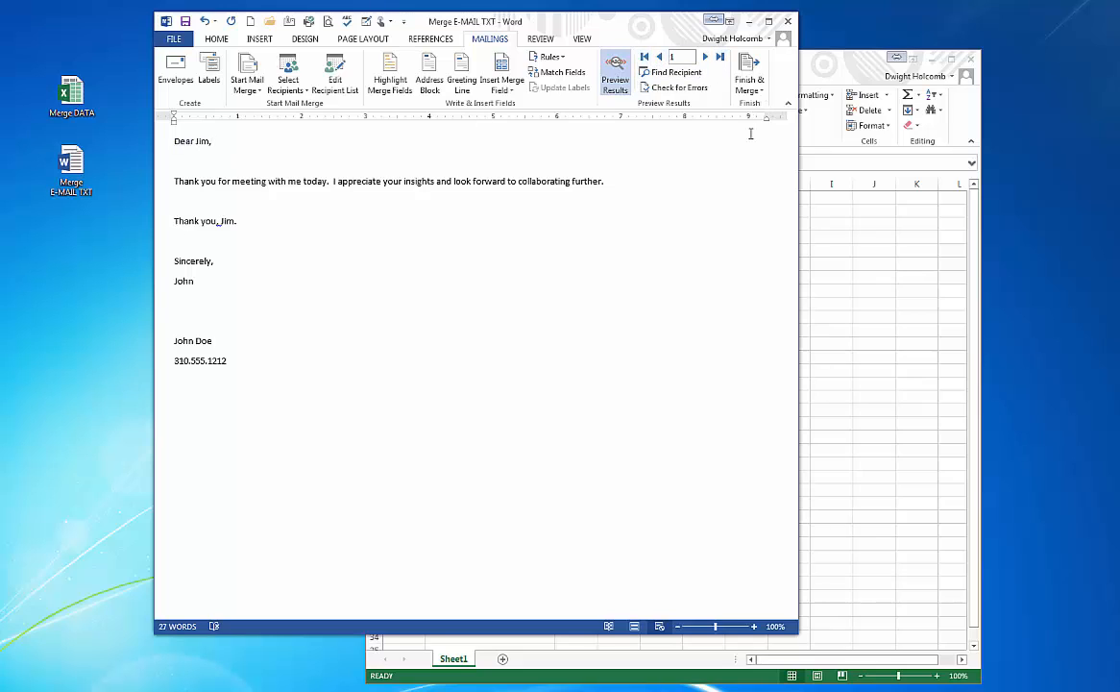
pyautogui.click(750, 73)
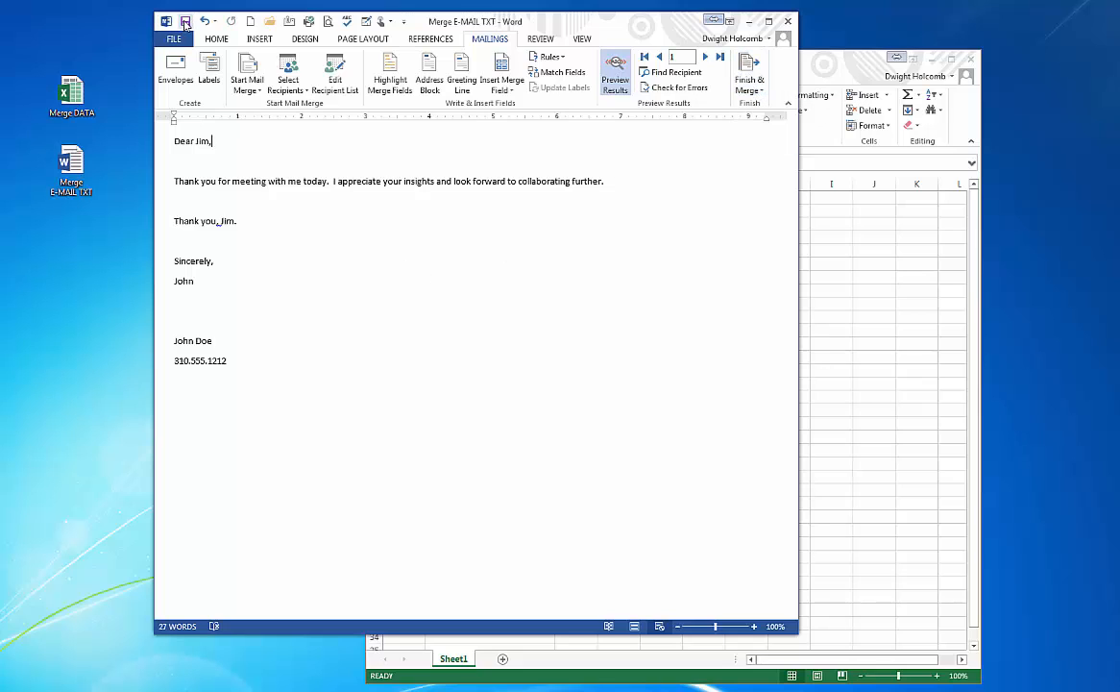
pyautogui.click(749, 73)
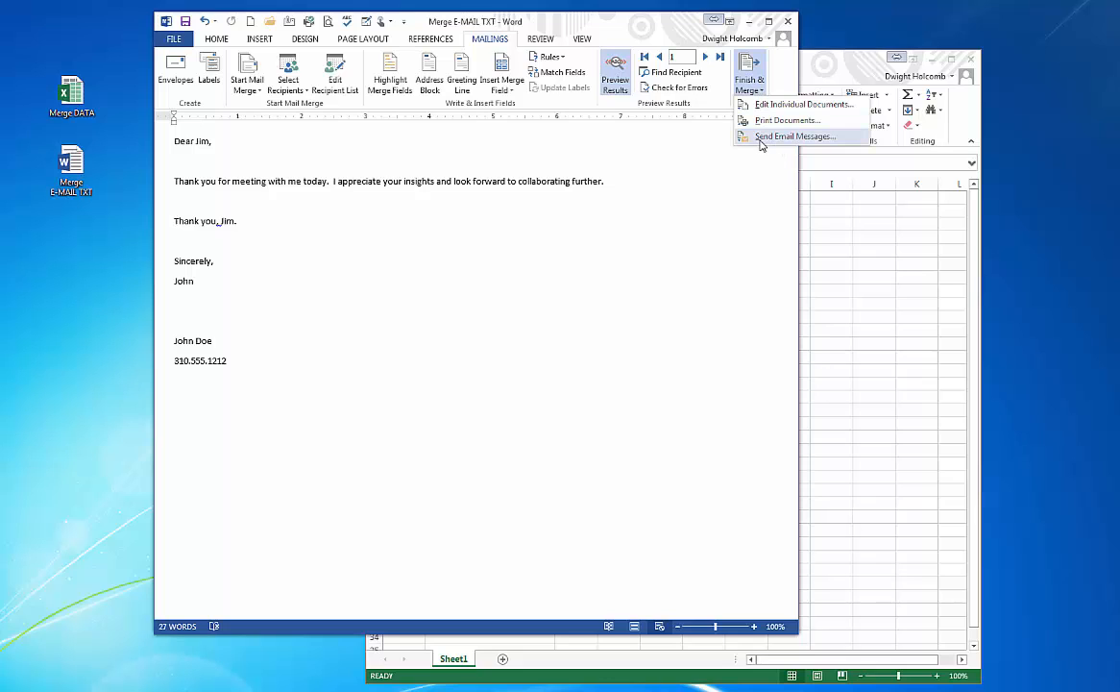
# - Set up Send Email Messages to the Email column with subject 'Test Message' in HTML
pyautogui.click(796, 135)
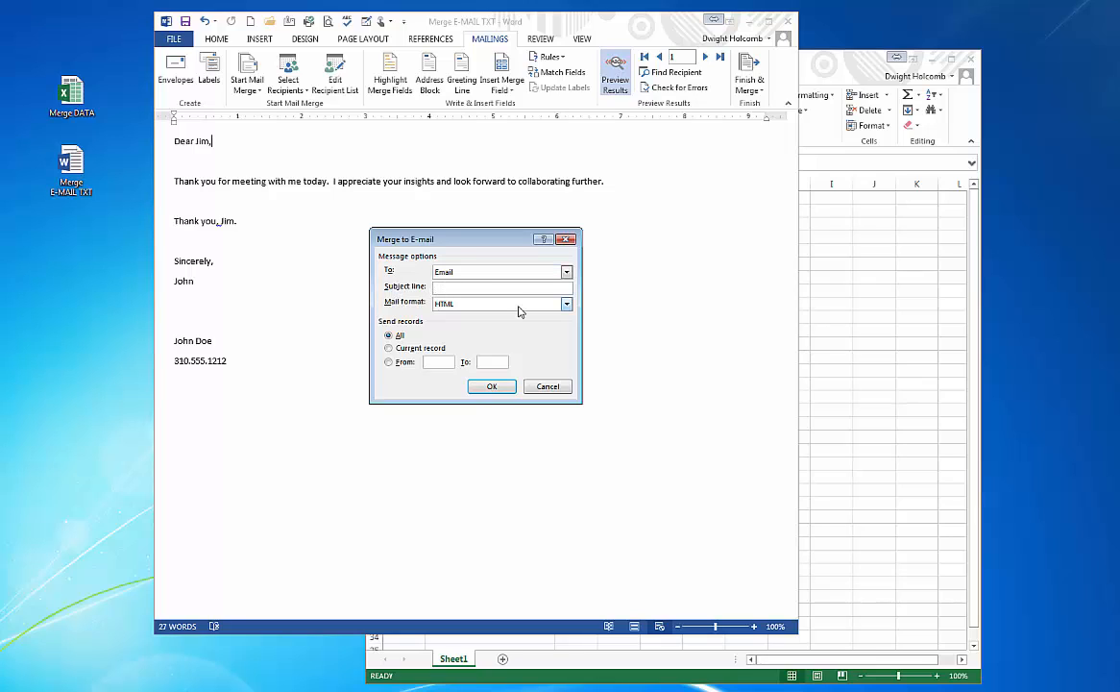
pyautogui.write('Test')
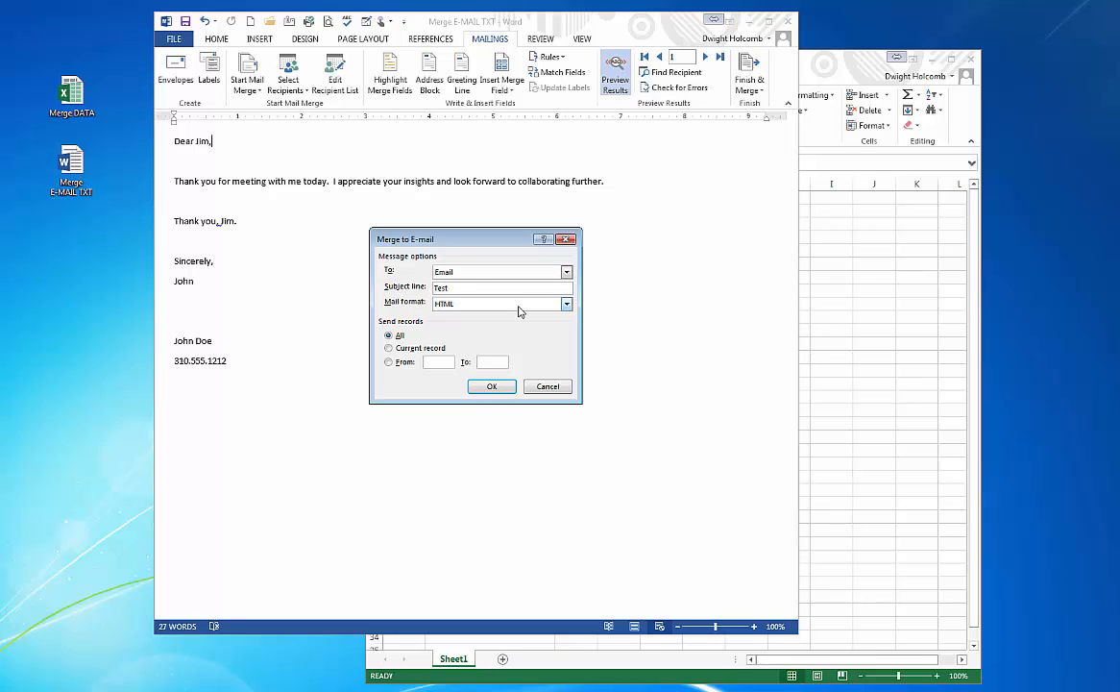
pyautogui.write('Message')
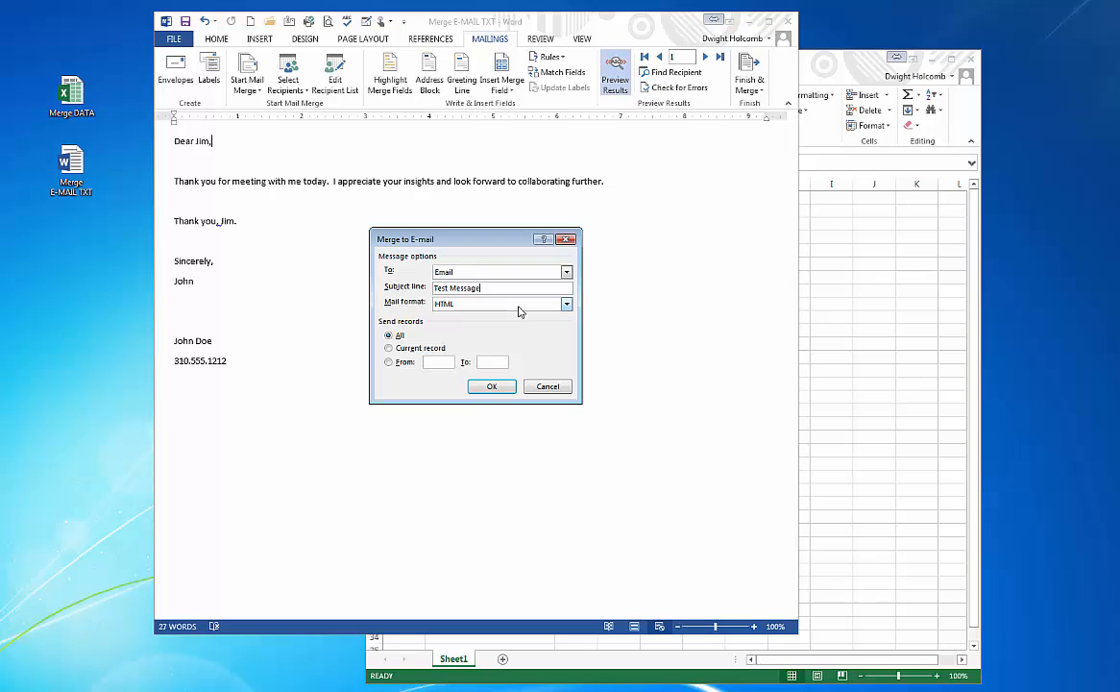